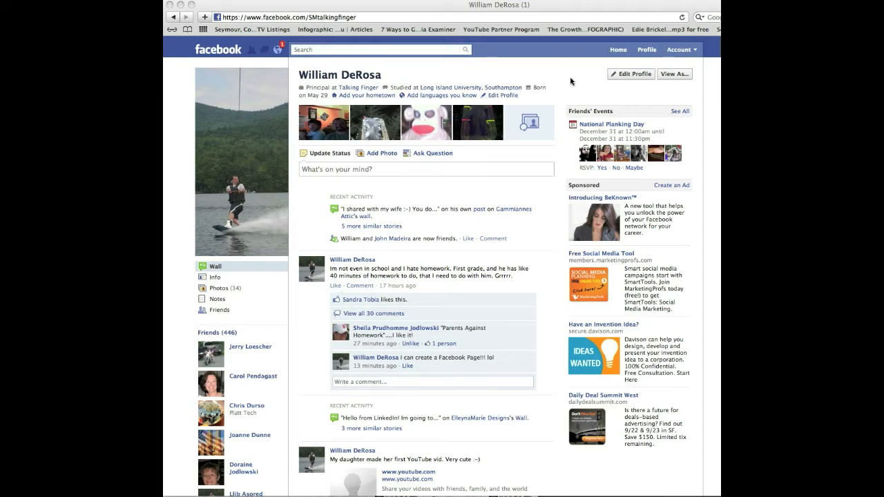
mouse_move(563, 87)
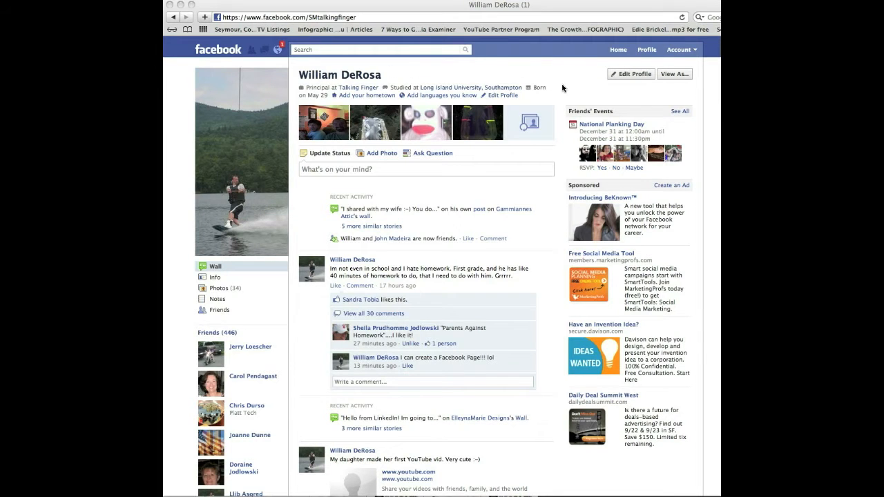
Scroll to the page footer and follow the 'Create a Page' link
scroll("down", 3)
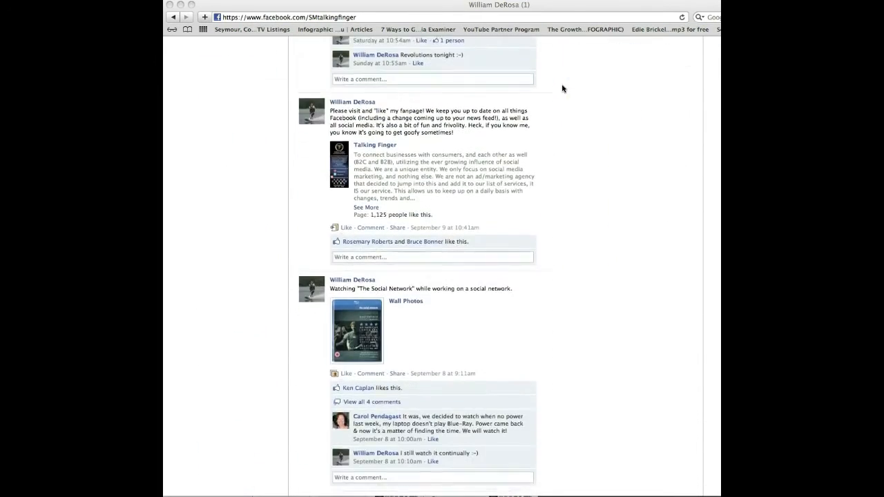
scroll("down", 3)
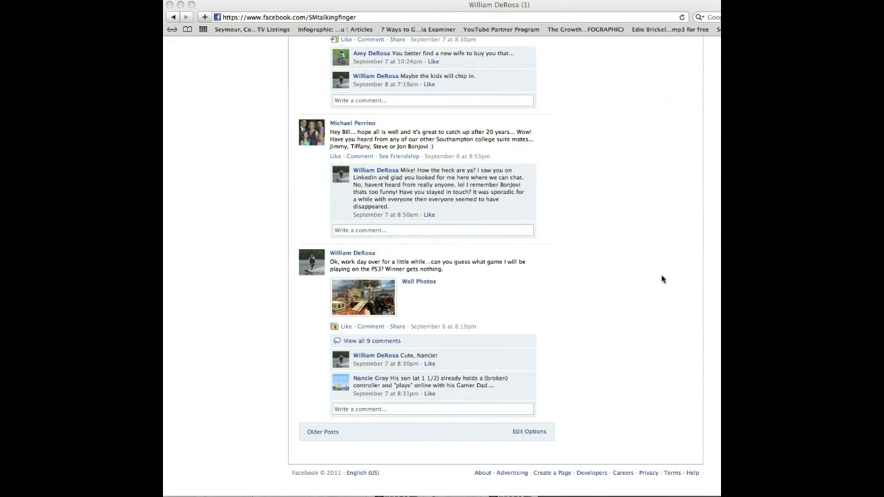
mouse_move(554, 476)
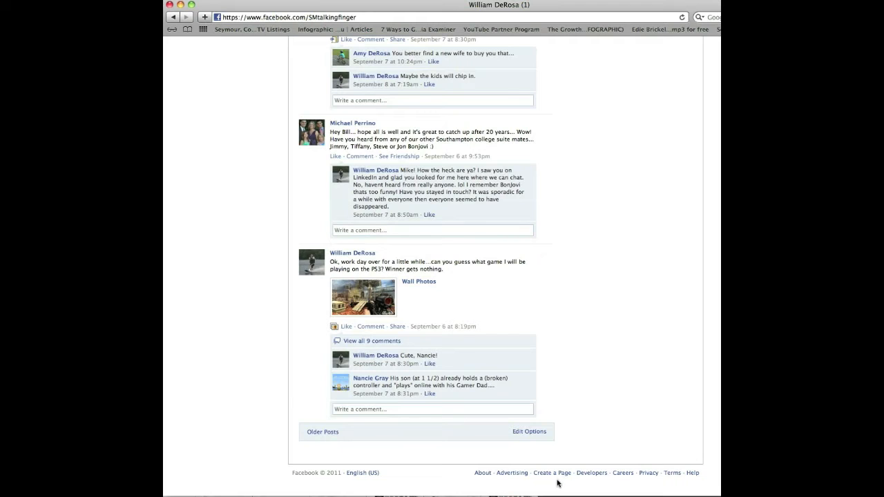
left_click(552, 474)
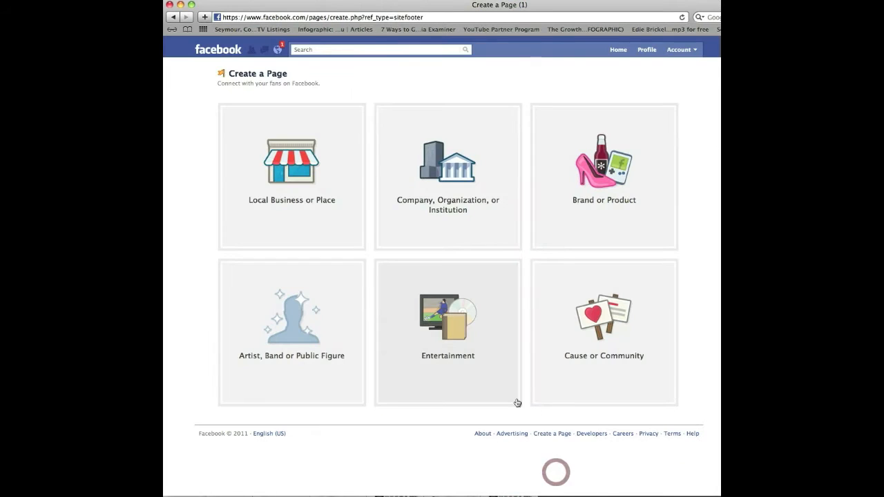
mouse_move(555, 279)
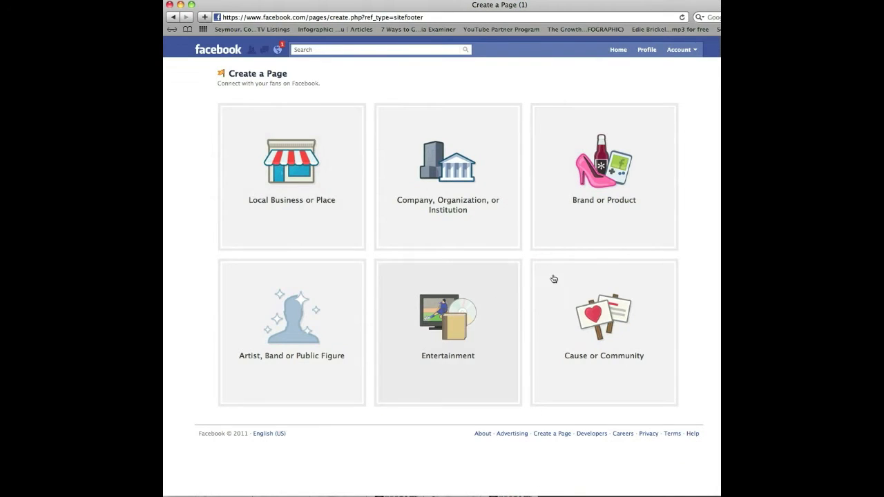
mouse_move(500, 306)
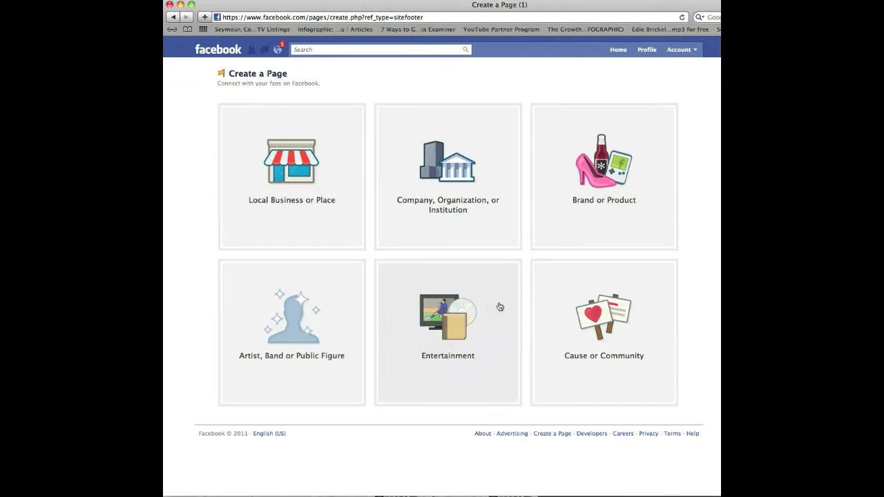
mouse_move(531, 201)
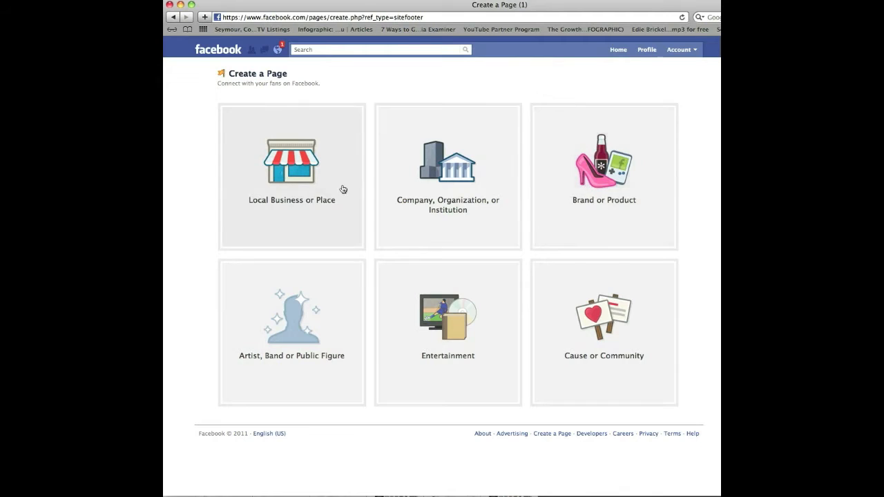
mouse_move(315, 199)
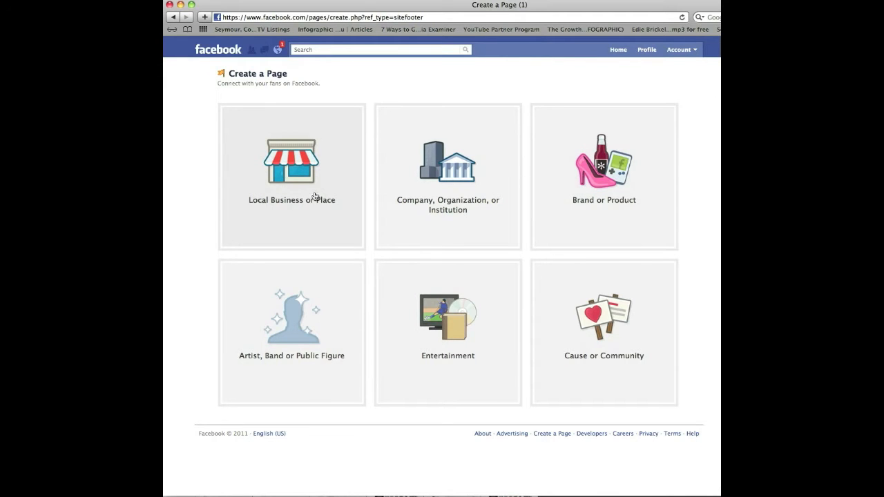
mouse_move(292, 187)
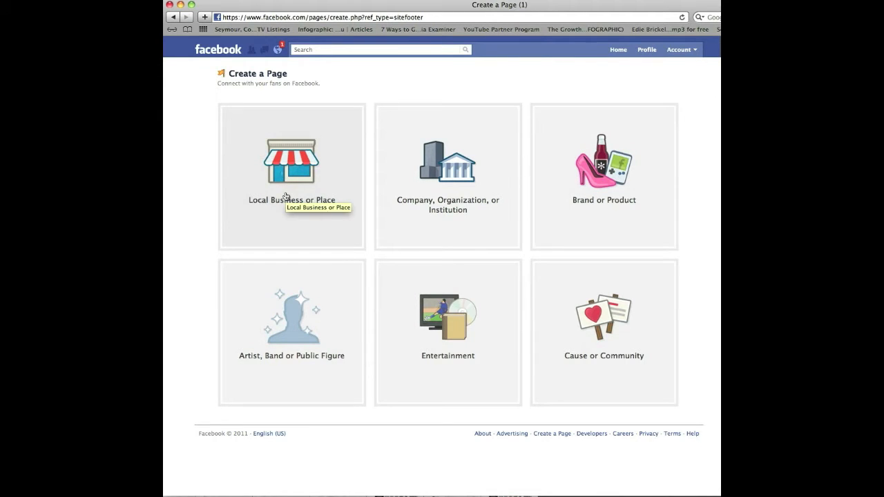
mouse_move(470, 181)
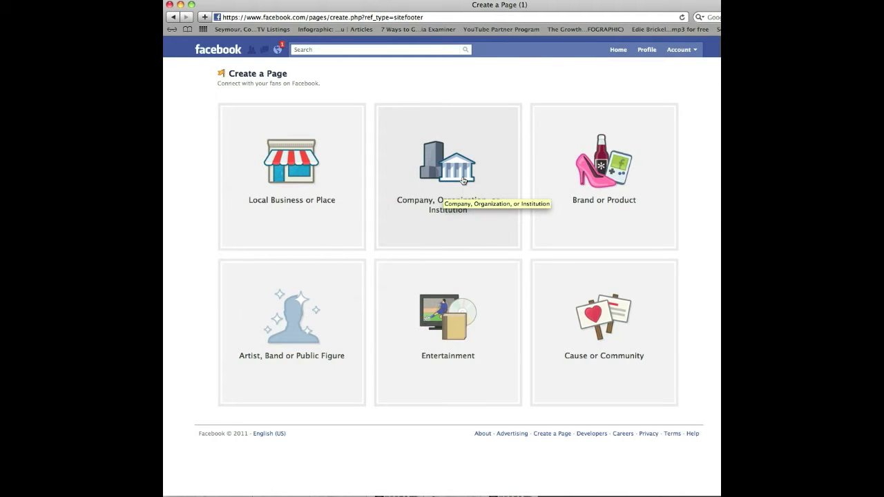
mouse_move(604, 318)
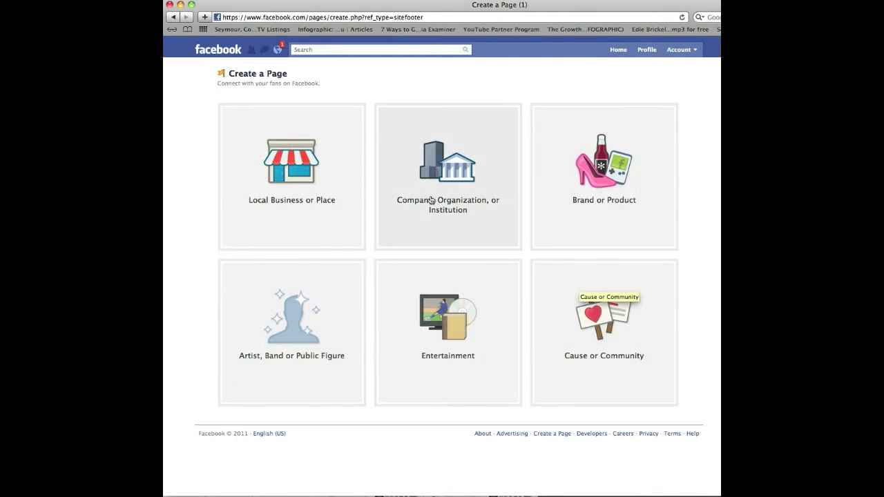
mouse_move(455, 229)
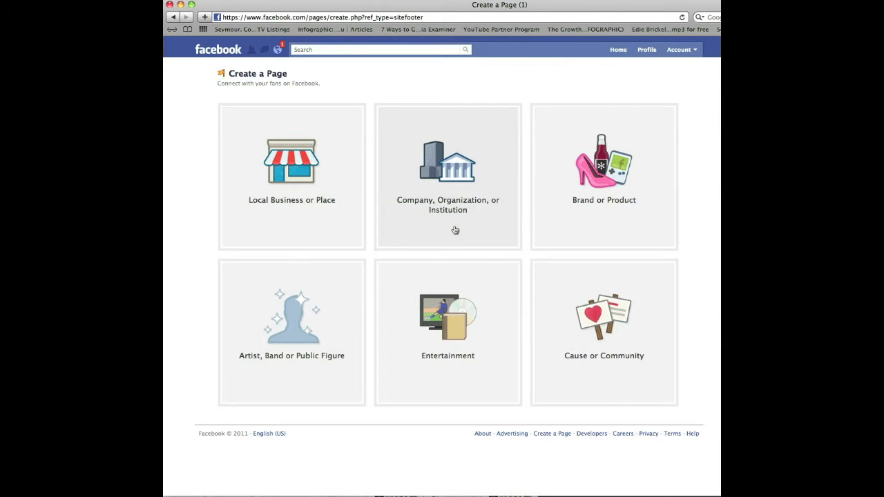
mouse_move(456, 236)
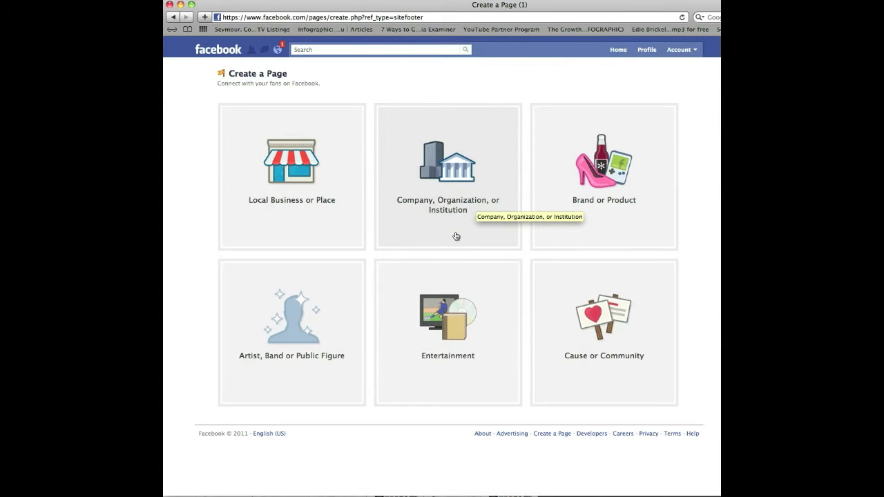
mouse_move(438, 217)
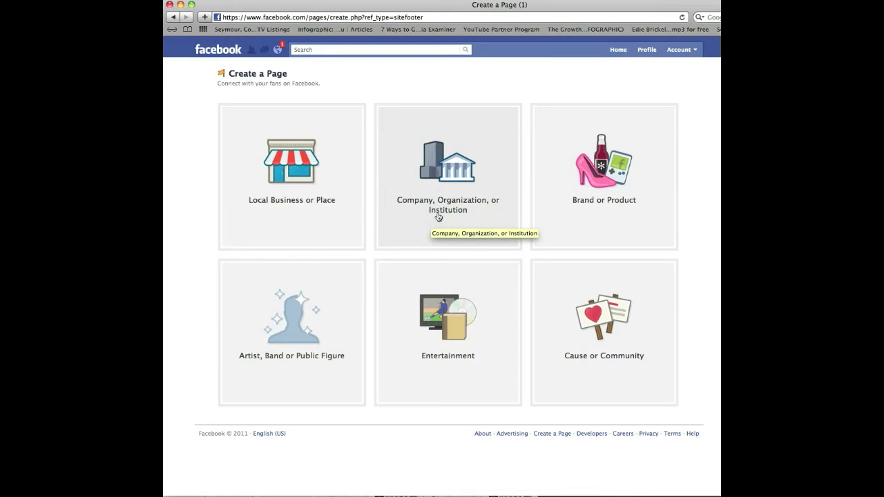
mouse_move(438, 226)
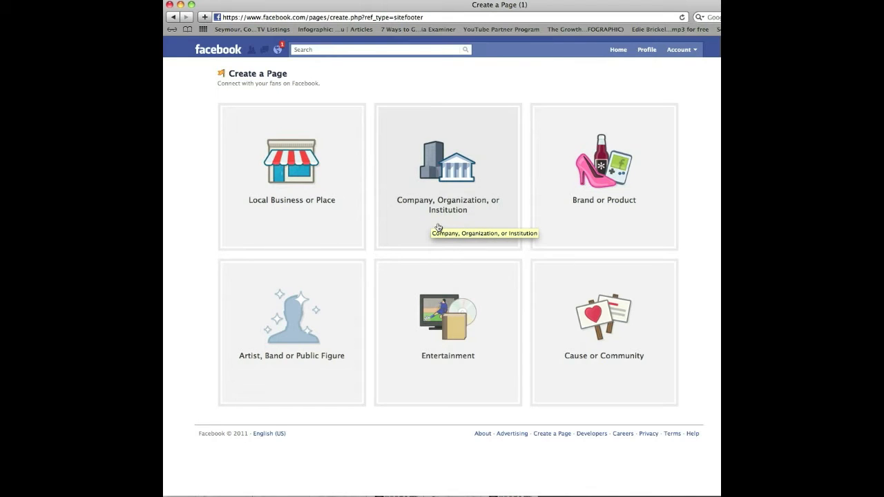
mouse_move(456, 226)
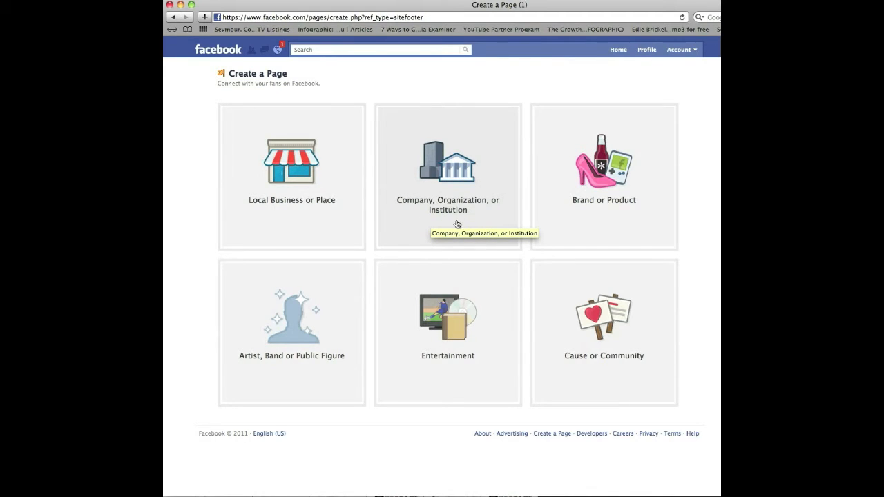
mouse_move(455, 226)
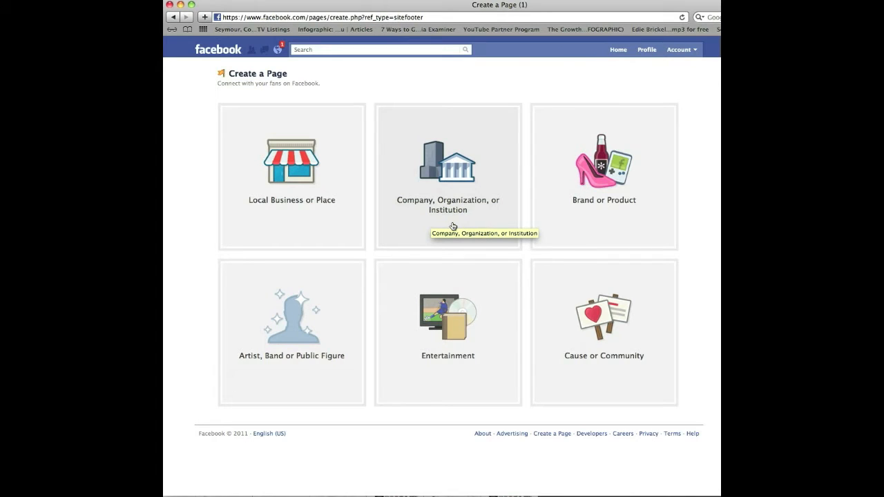
Create a Company page named 'Bill's Wakeboard Shop', accepting the Pages Terms
left_click(448, 165)
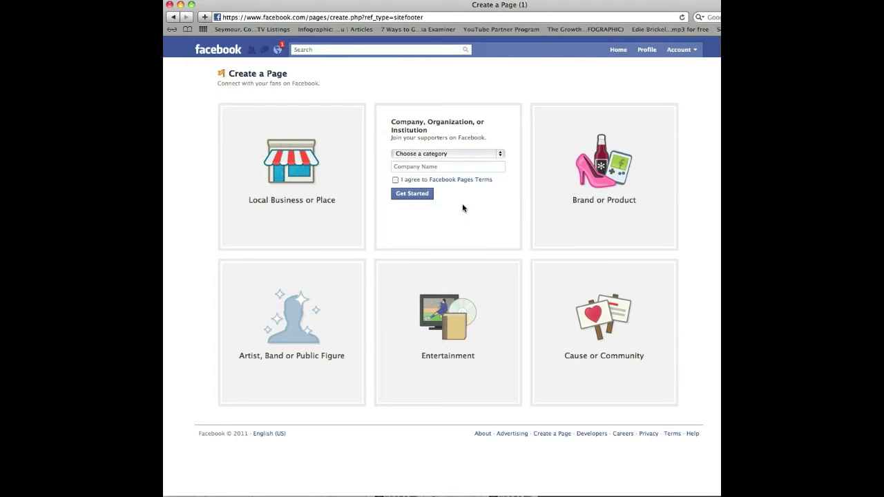
mouse_move(469, 220)
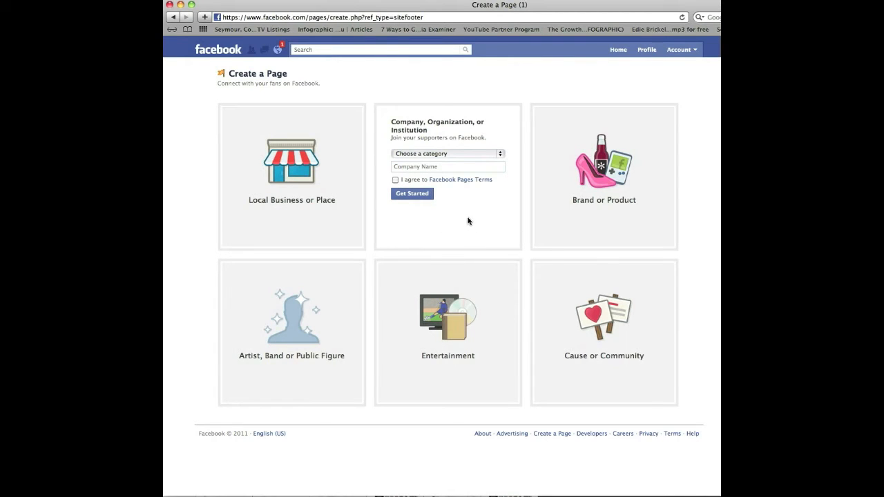
mouse_move(501, 157)
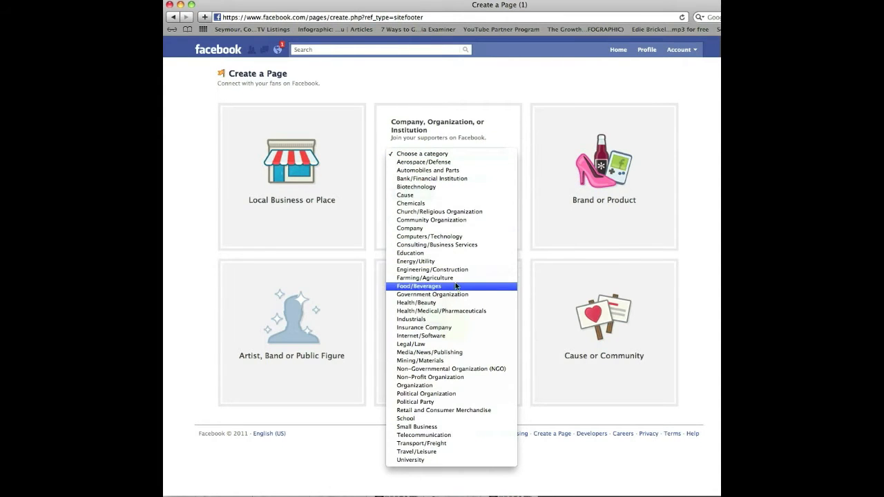
mouse_move(438, 204)
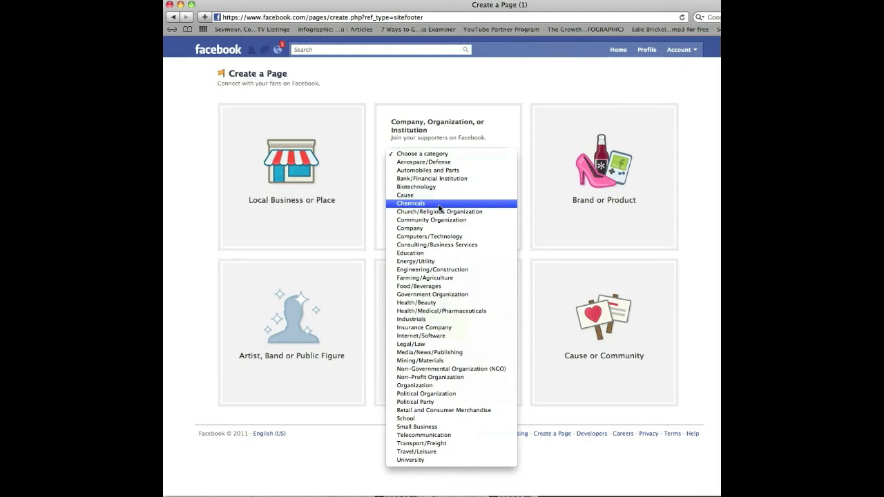
mouse_move(463, 206)
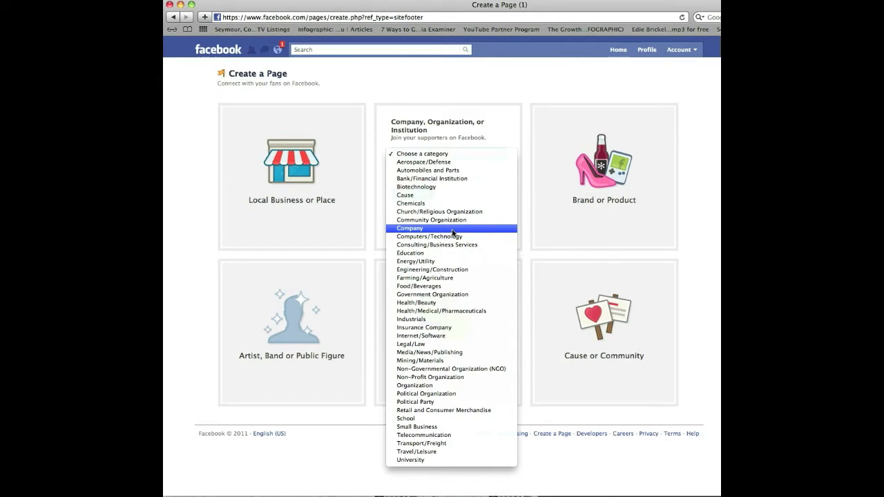
mouse_move(460, 427)
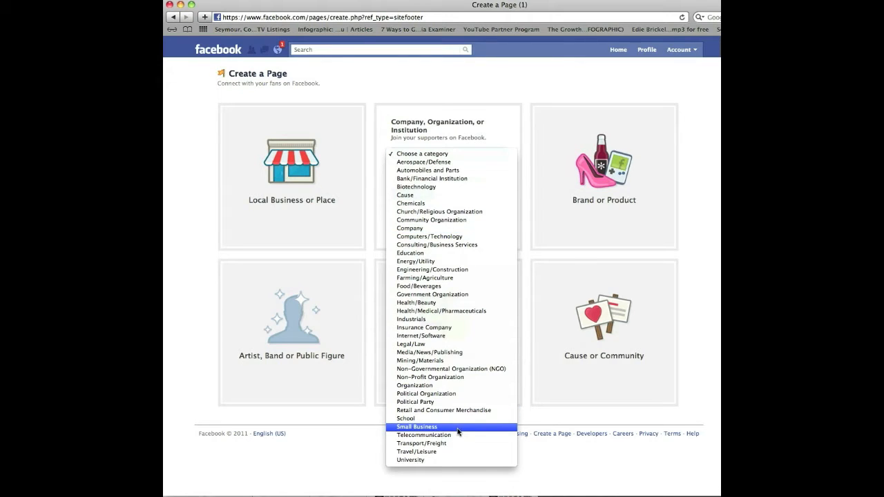
mouse_move(431, 220)
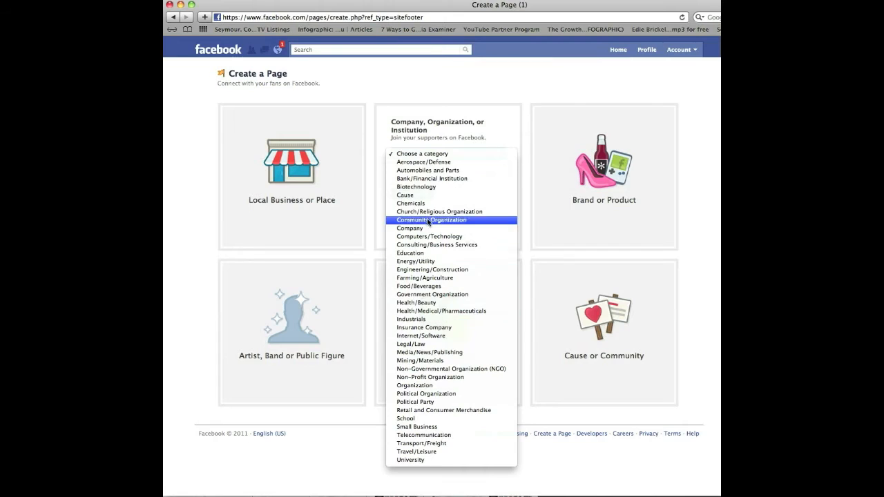
mouse_move(409, 228)
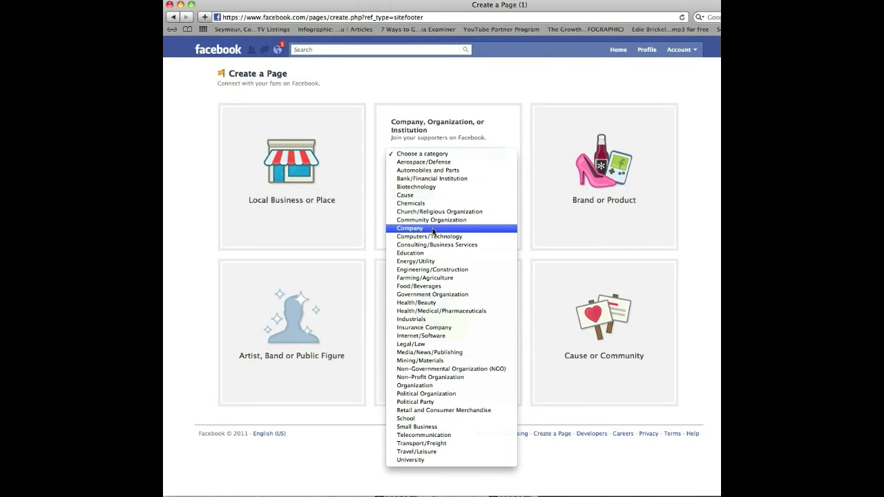
left_click(409, 228)
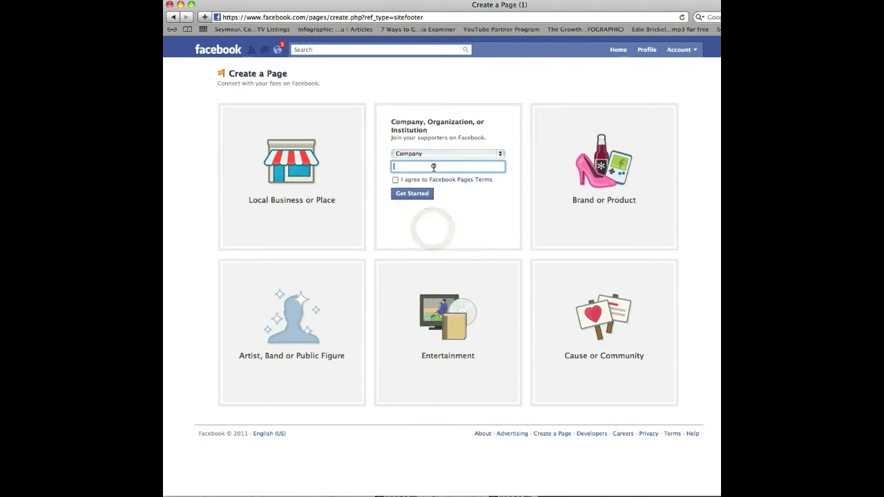
type("Bill's Wakeboard Shop")
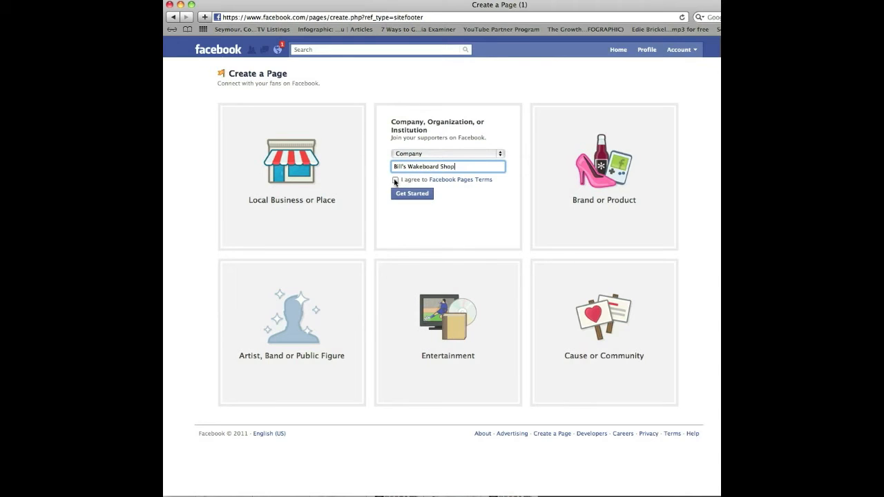
left_click(394, 180)
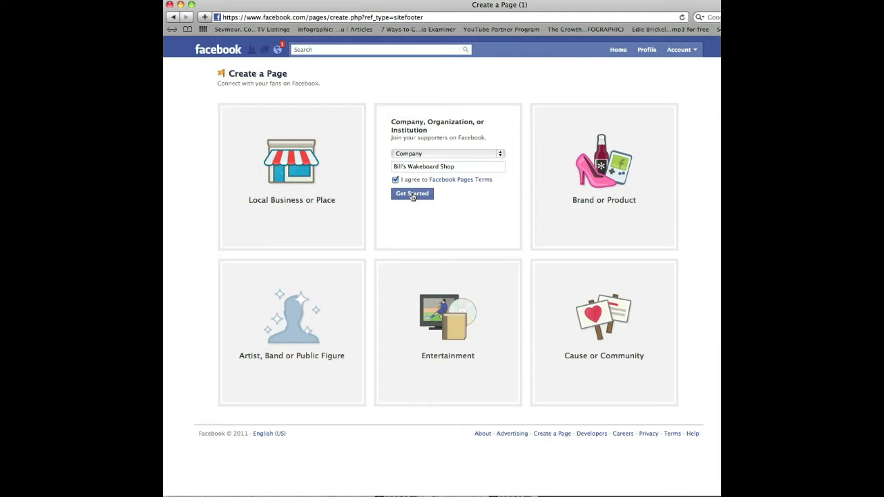
left_click(412, 193)
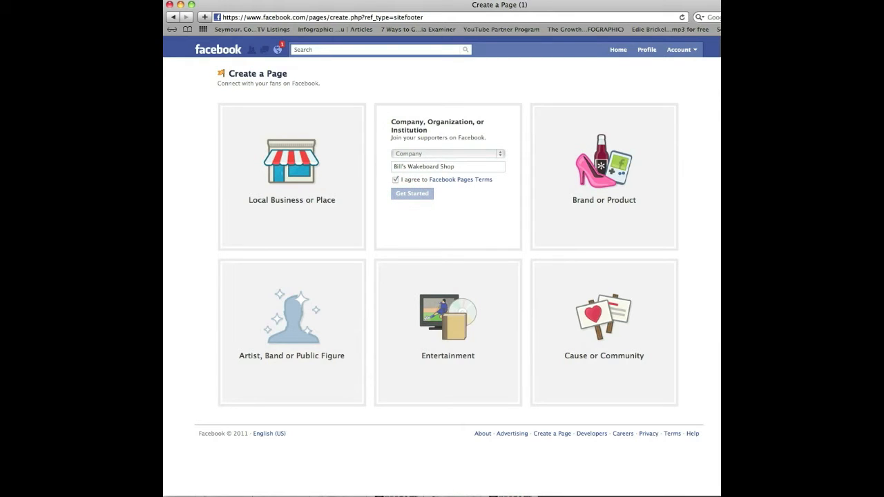
Upload wakeboarding1.jpg from the Desktop as the page's profile picture
left_click(412, 194)
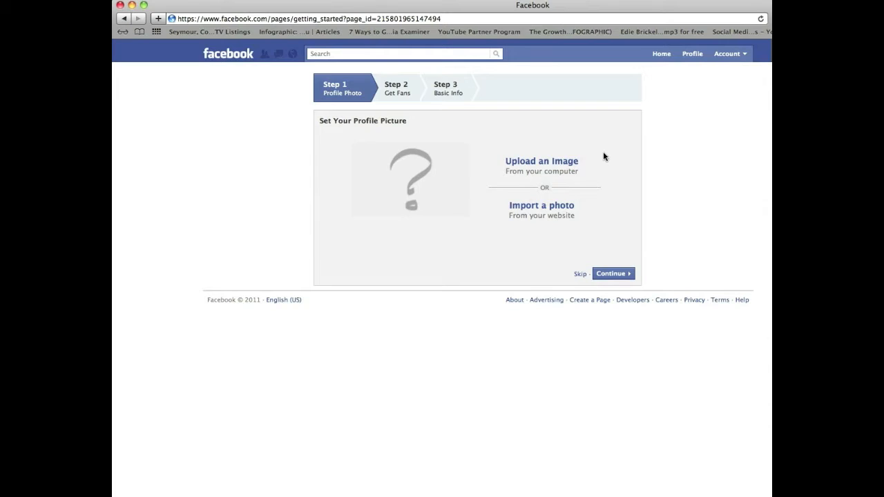
mouse_move(542, 164)
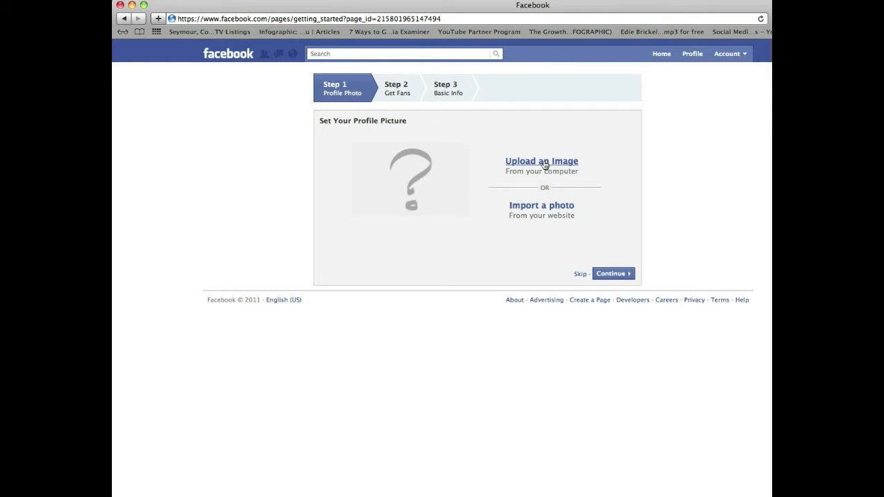
left_click(541, 161)
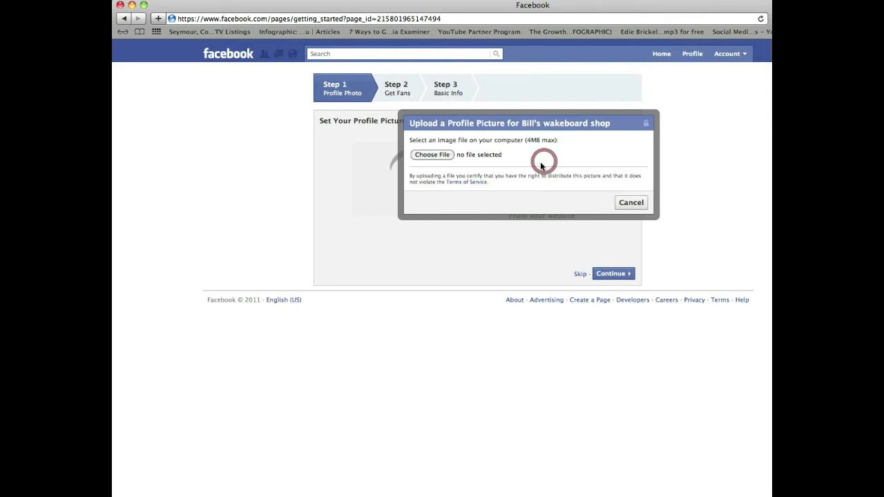
left_click(431, 154)
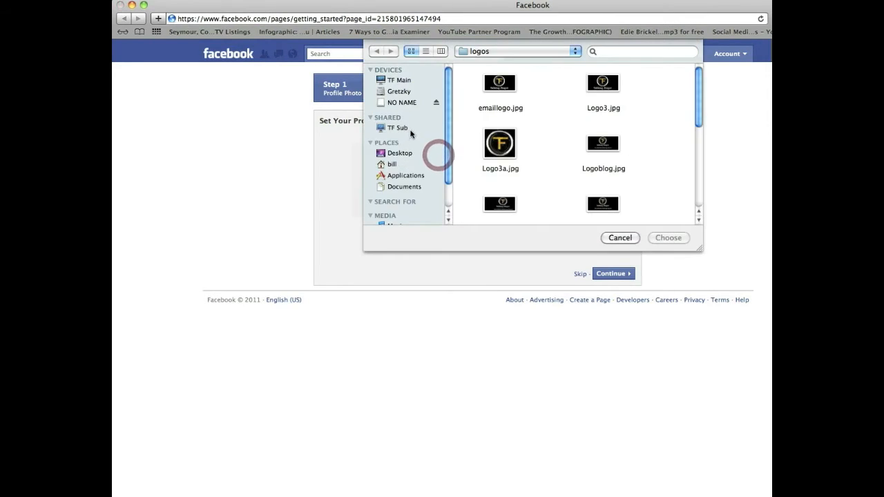
left_click(399, 153)
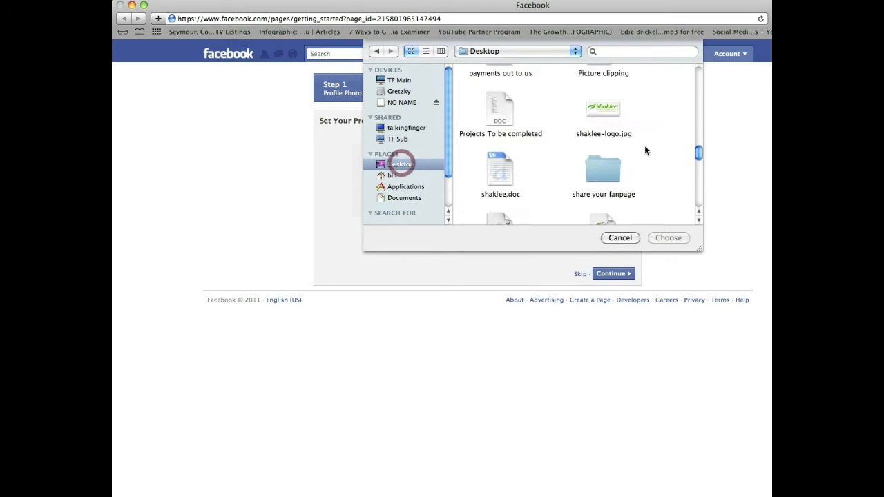
left_click(602, 186)
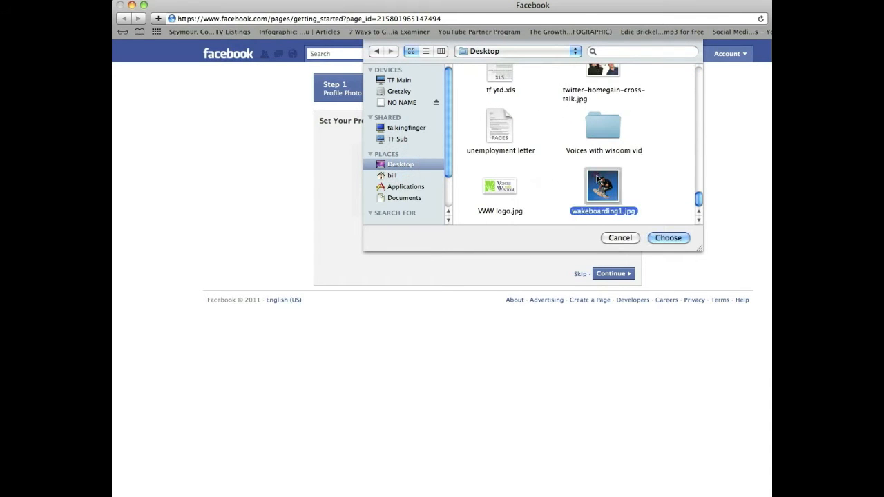
left_click(668, 238)
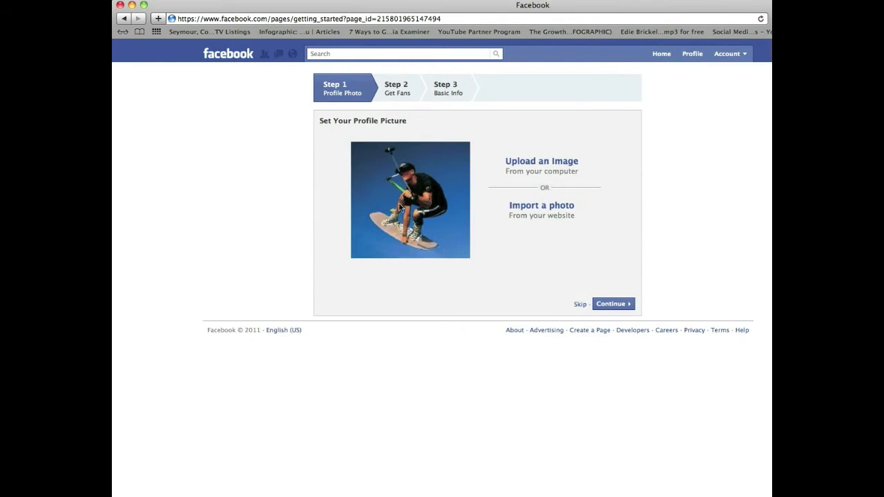
mouse_move(436, 198)
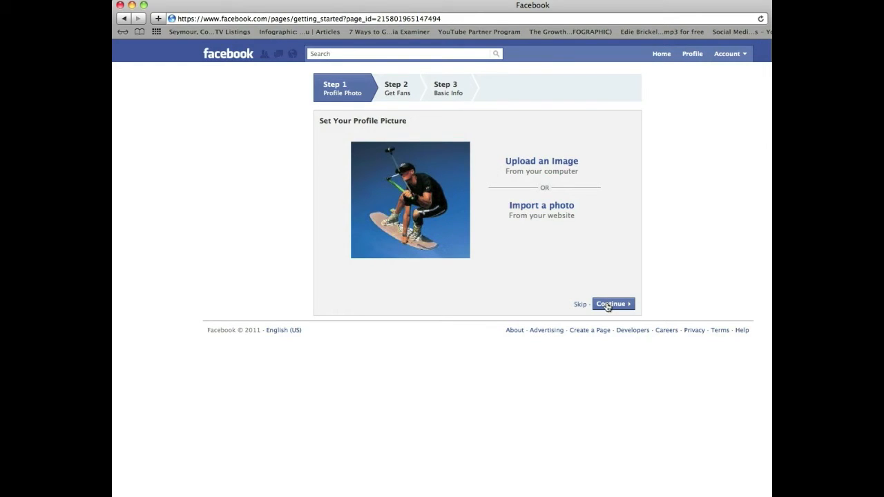
Continue past the profile picture and Get Fans steps to Basic Info
left_click(611, 304)
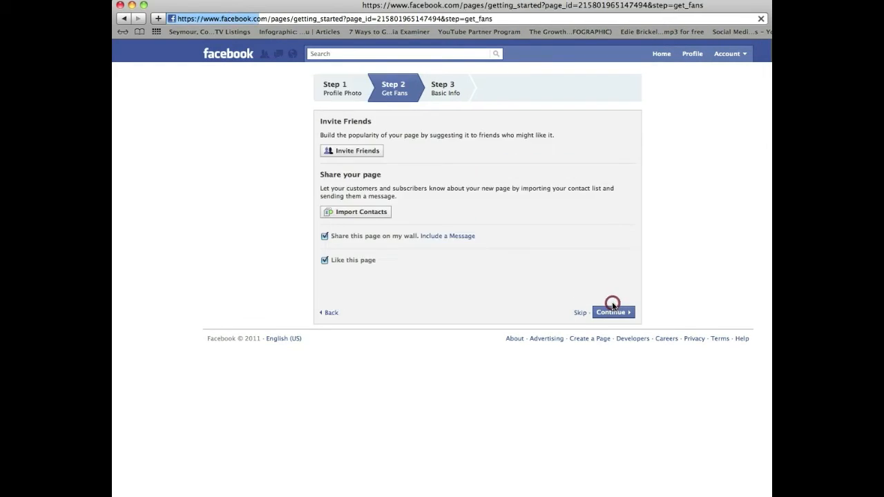
left_click(611, 312)
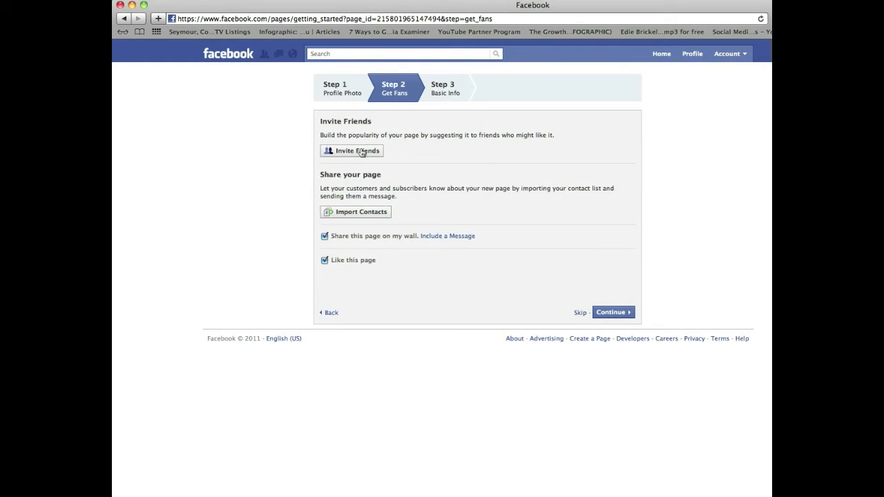
mouse_move(367, 215)
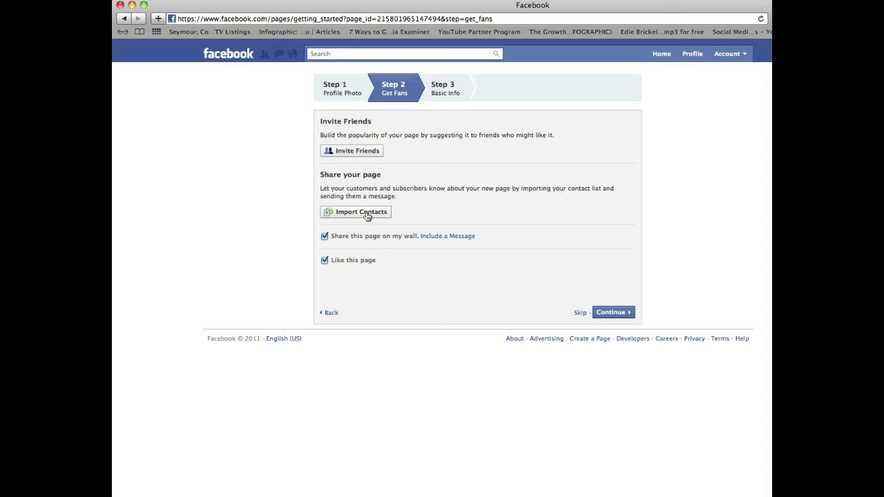
mouse_move(368, 270)
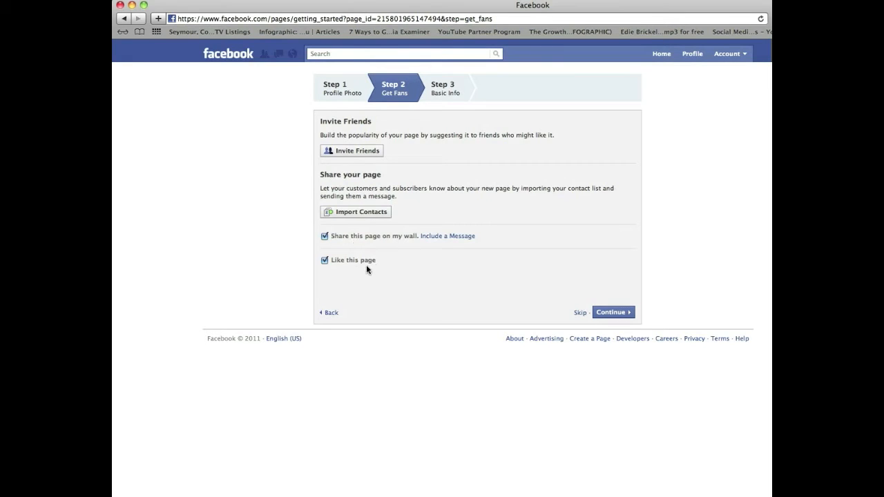
mouse_move(457, 170)
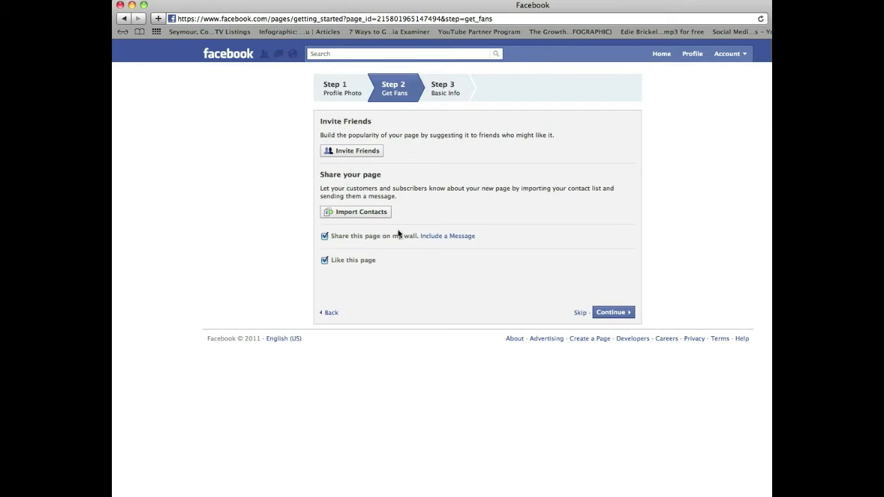
mouse_move(490, 235)
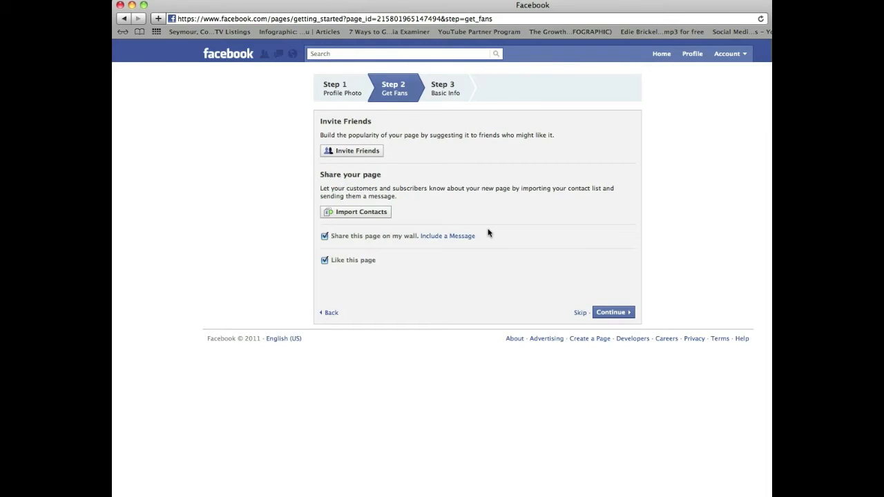
mouse_move(417, 149)
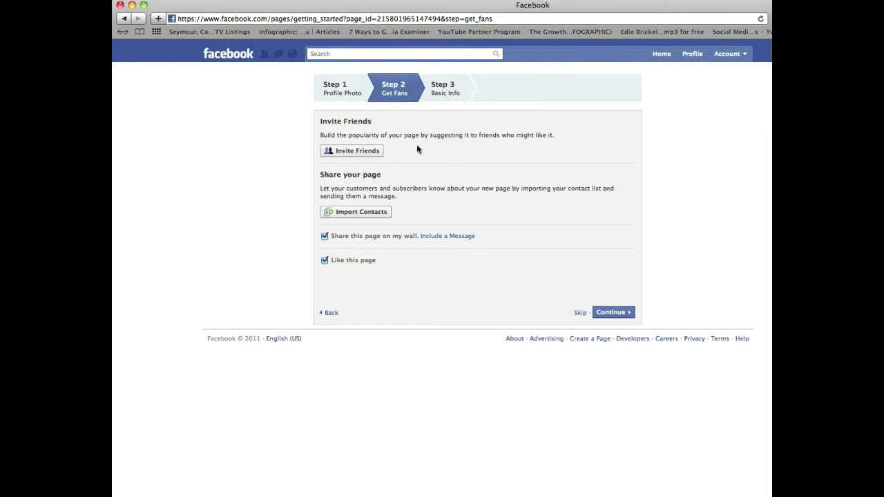
mouse_move(580, 315)
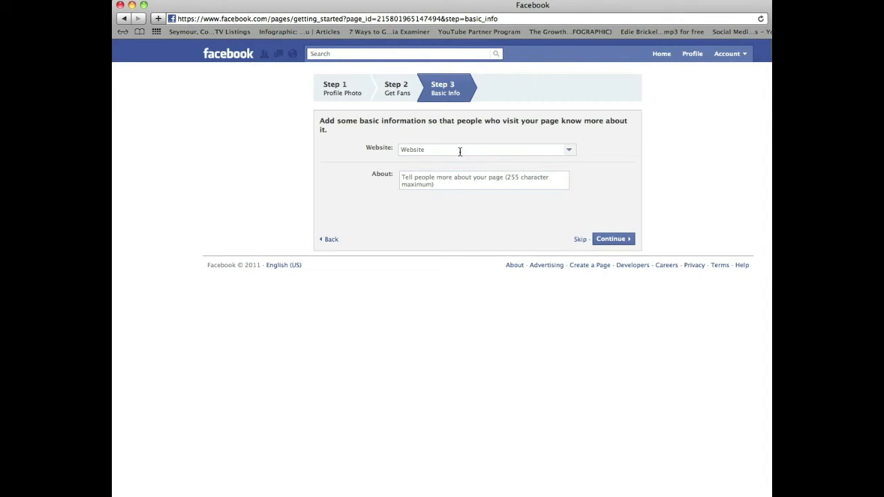
left_click(480, 149)
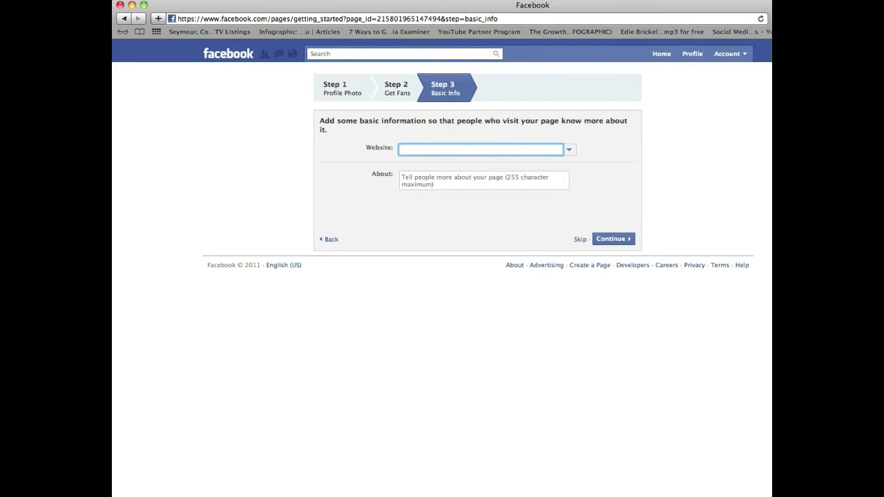
type("h")
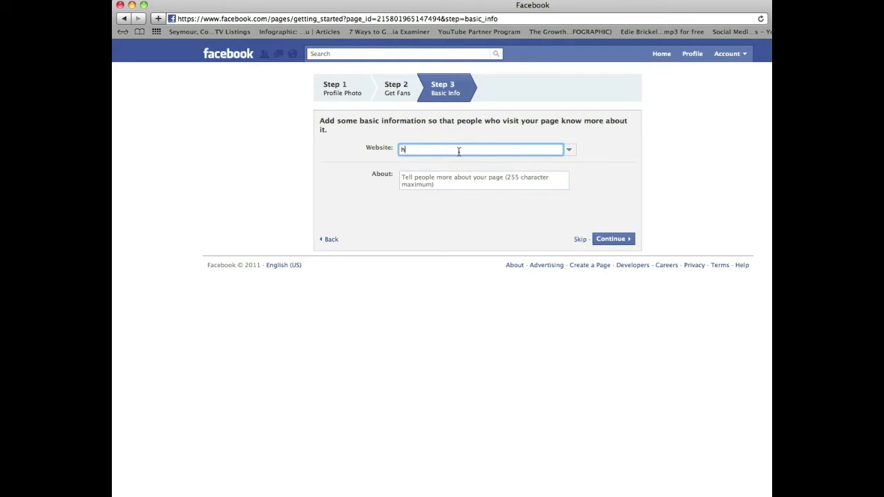
type("http://www.facebook.com/talkingfinger")
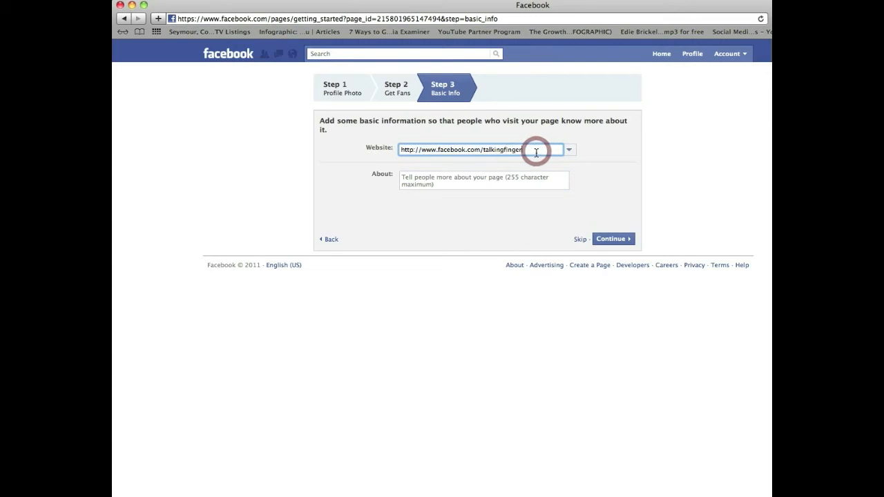
left_click(483, 179)
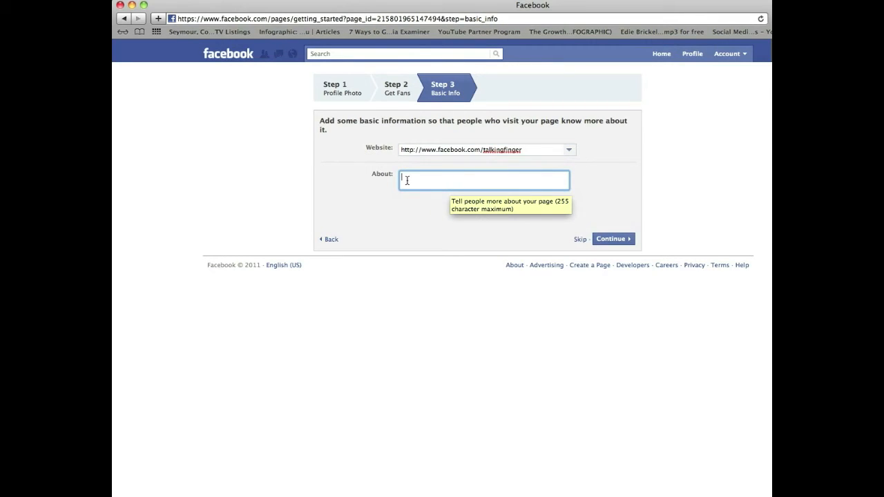
mouse_move(501, 181)
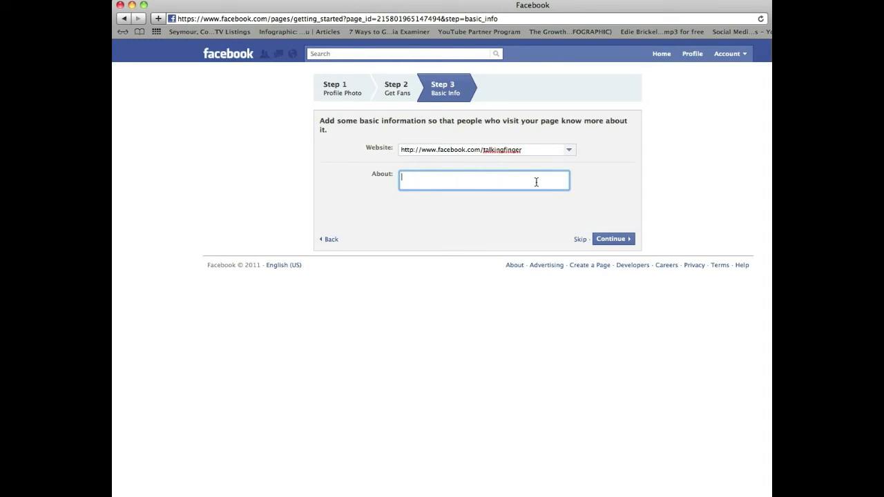
mouse_move(418, 178)
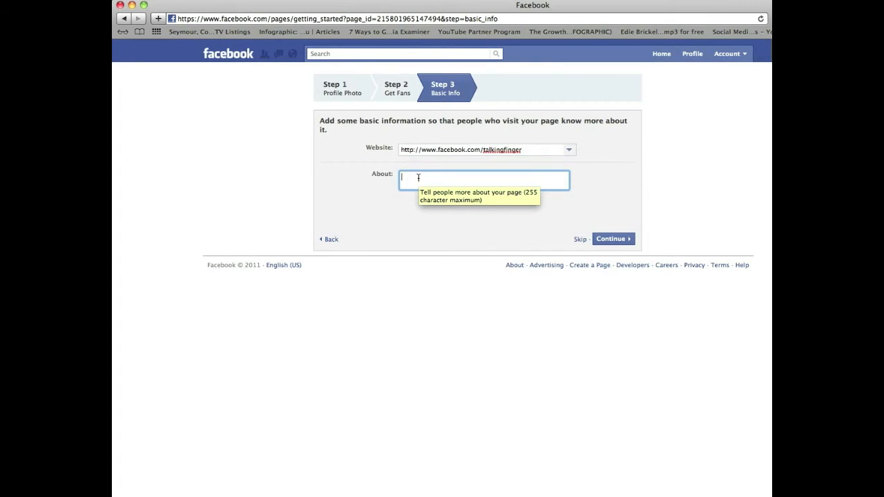
type("We sell")
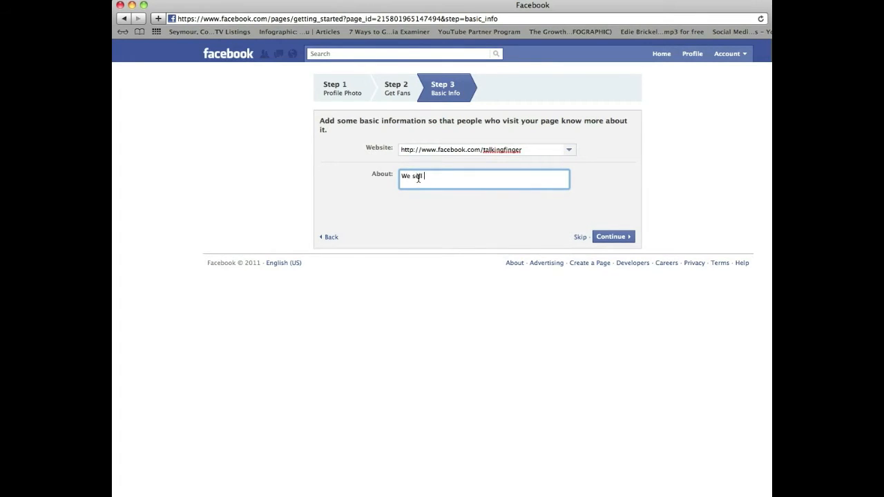
type("wake")
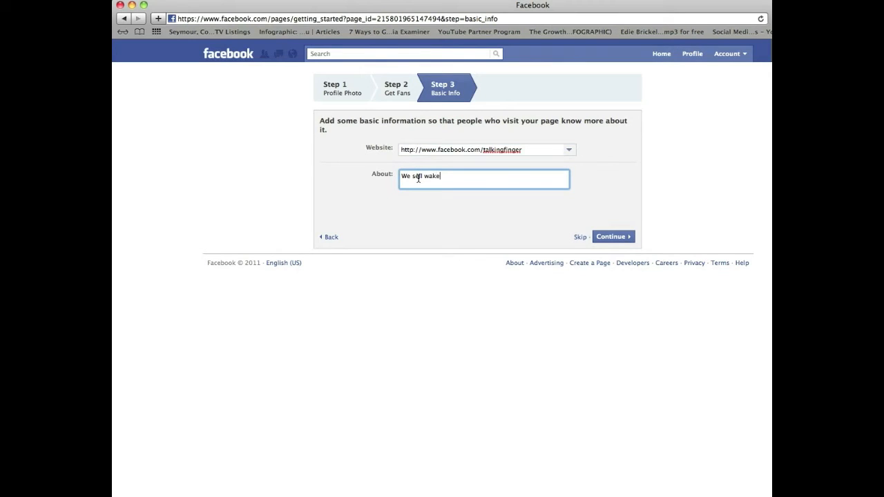
type("boards")
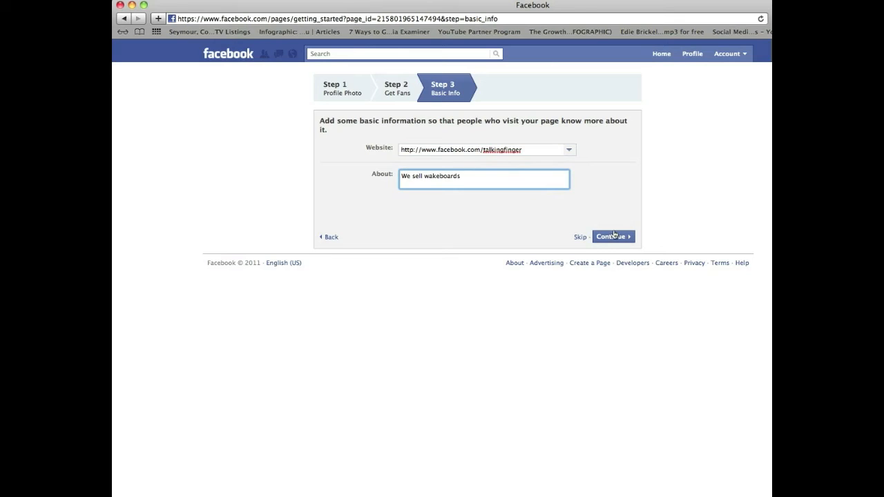
left_click(611, 236)
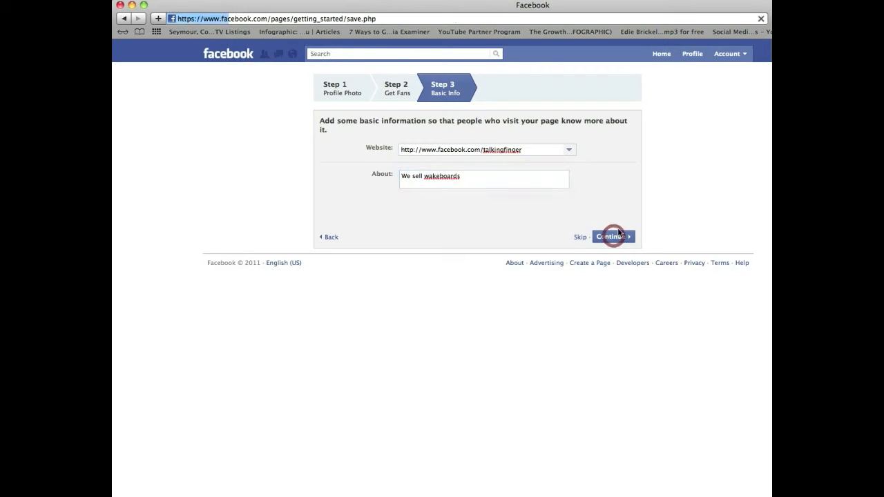
left_click(611, 237)
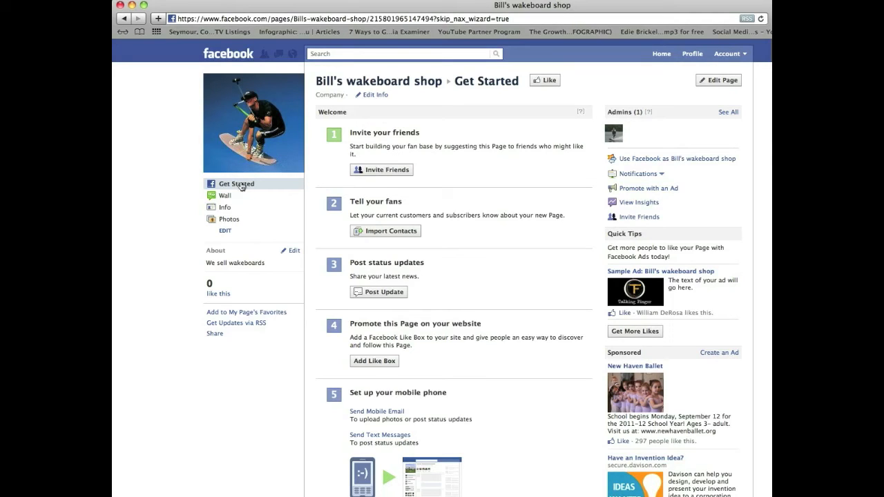
mouse_move(405, 228)
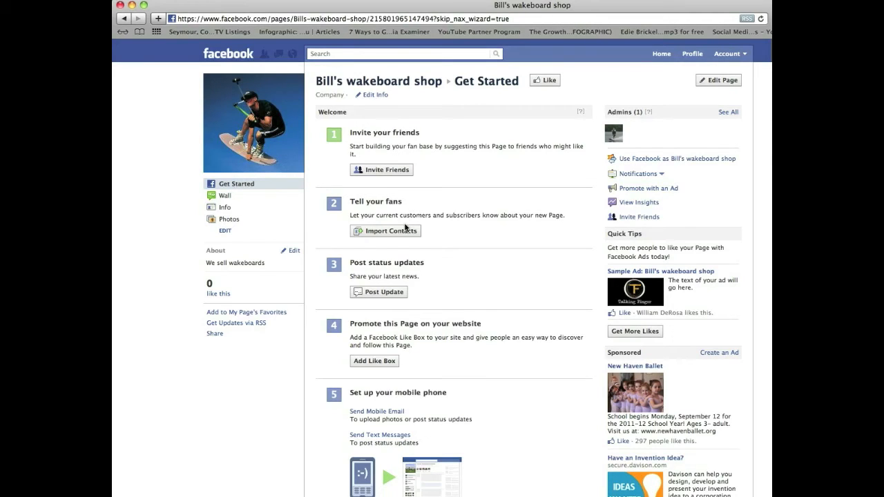
mouse_move(370, 345)
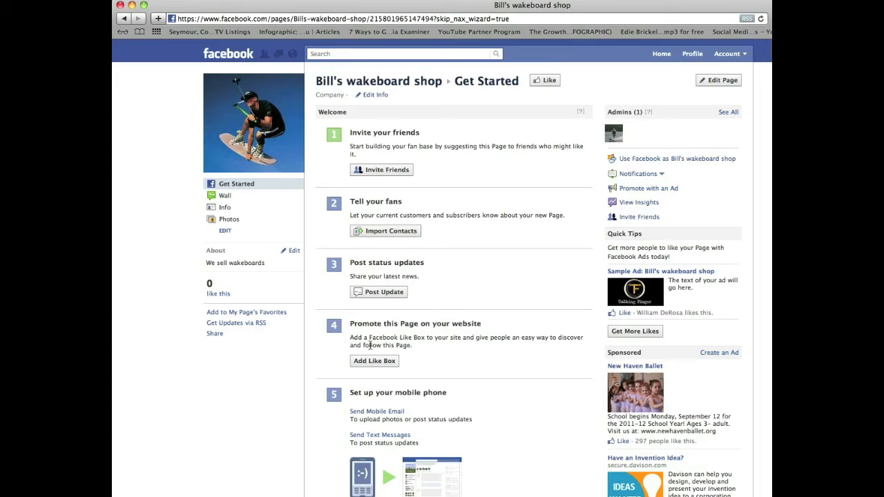
mouse_move(418, 245)
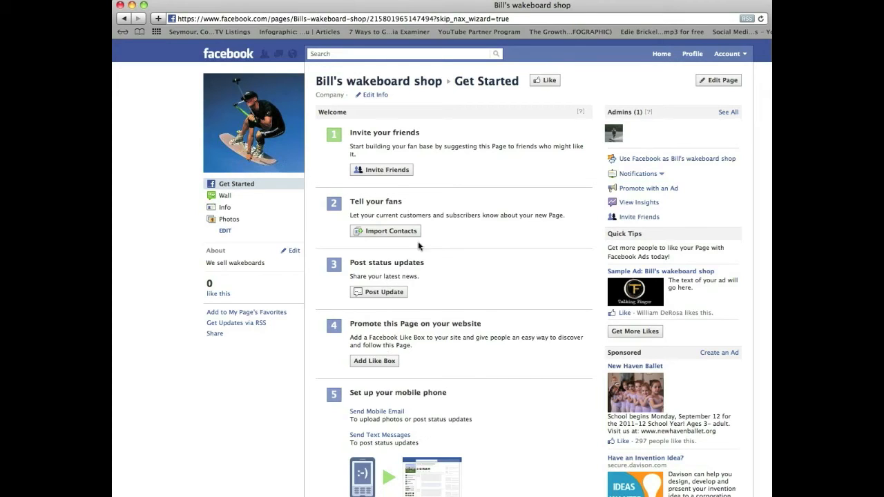
mouse_move(366, 239)
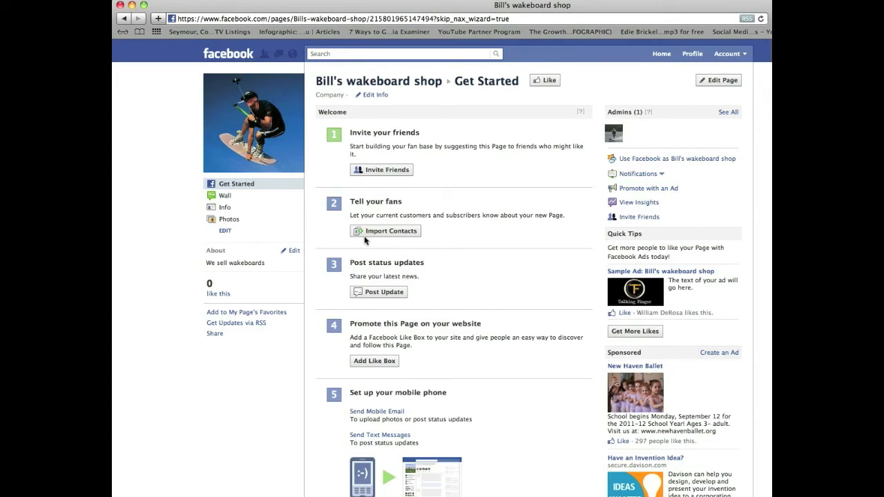
mouse_move(324, 210)
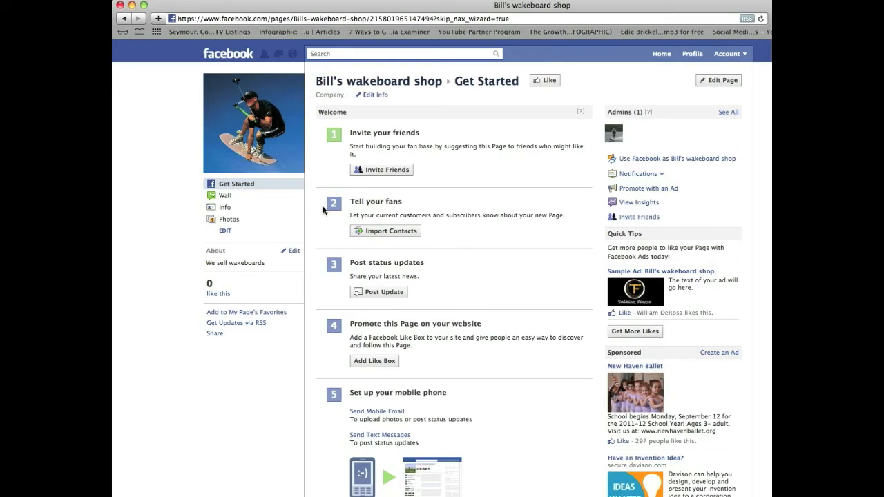
mouse_move(648, 112)
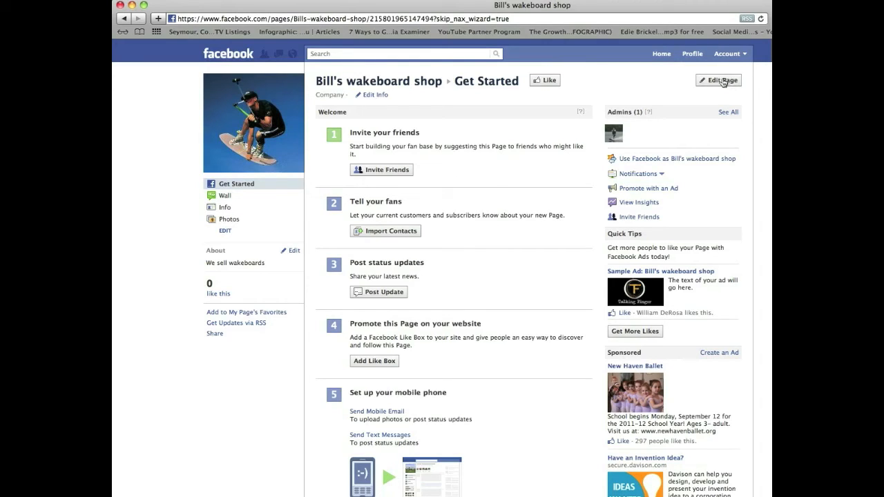
mouse_move(721, 83)
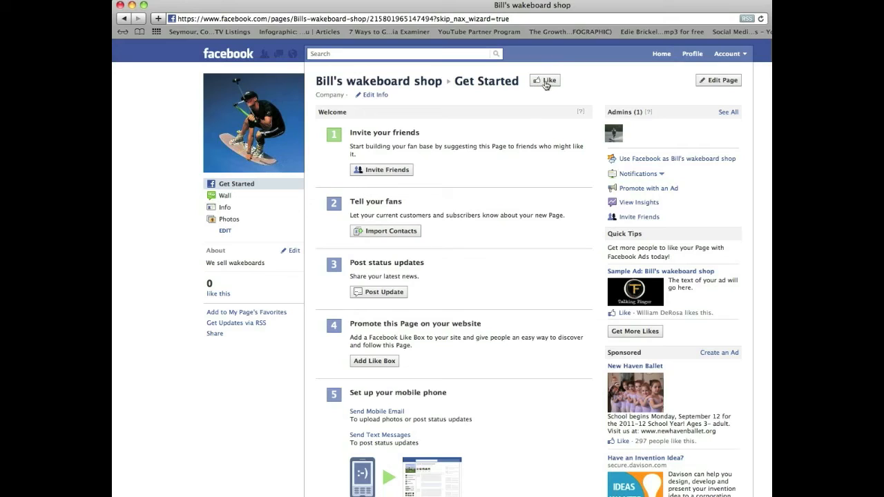
mouse_move(724, 82)
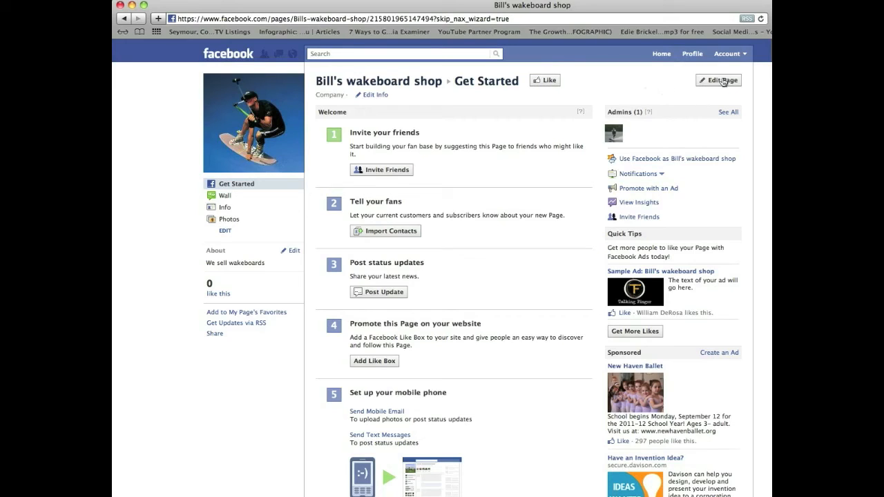
mouse_move(718, 81)
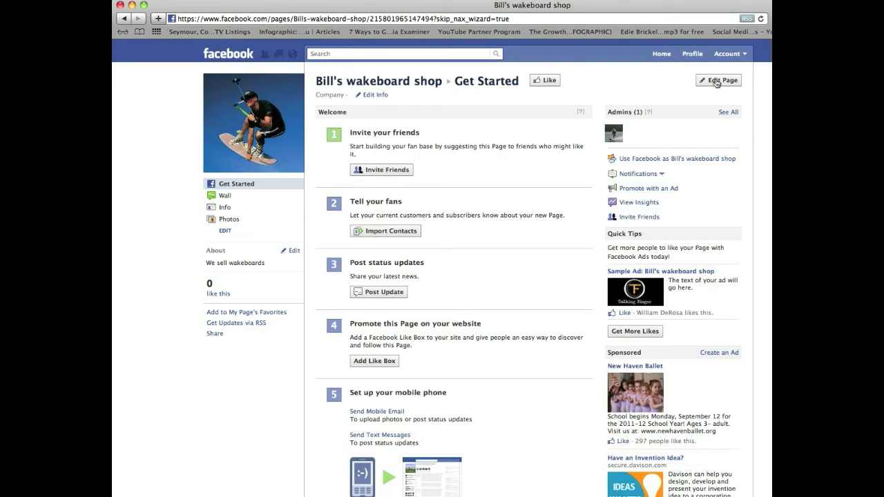
Open Edit Page and go to the Basic Information section
left_click(718, 81)
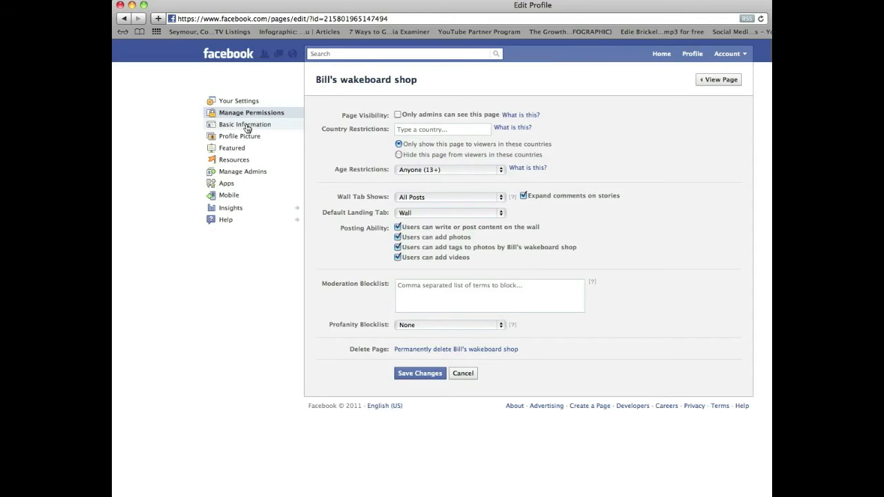
left_click(247, 125)
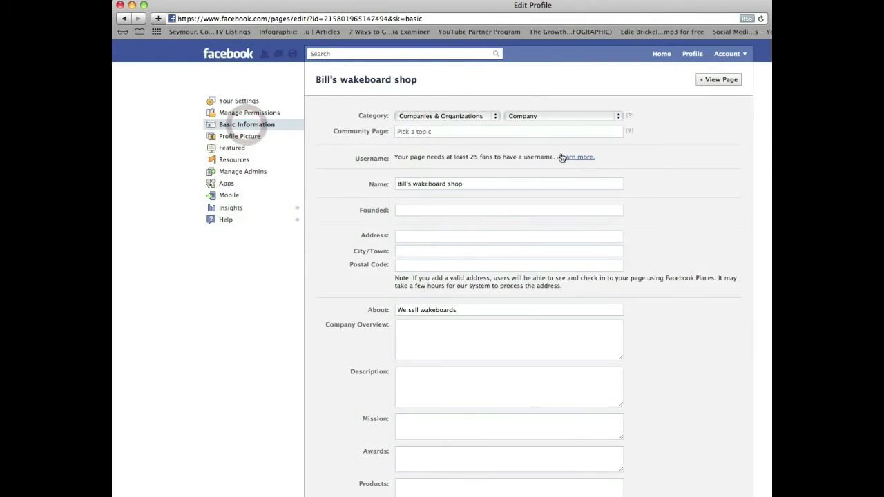
scroll("down", 3)
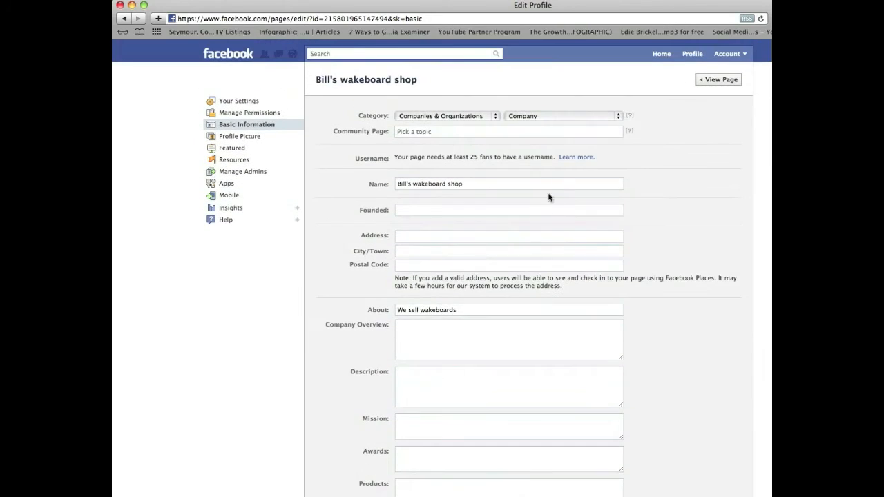
mouse_move(629, 138)
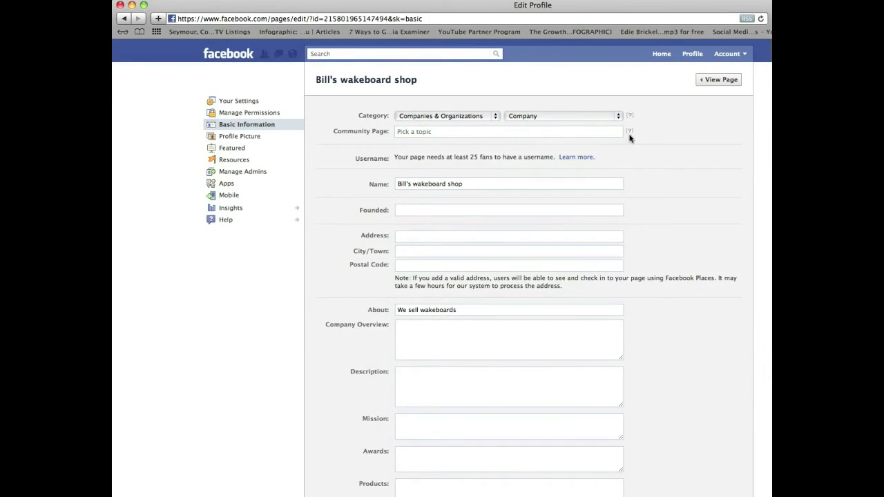
mouse_move(629, 132)
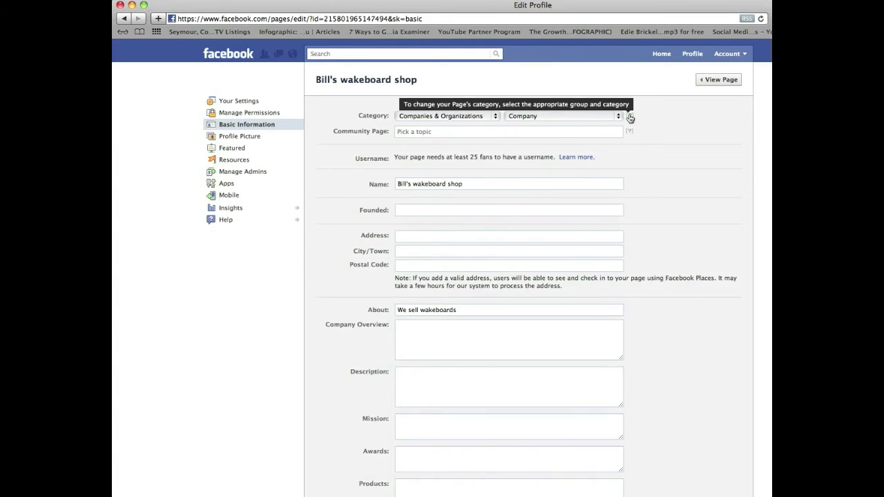
mouse_move(494, 181)
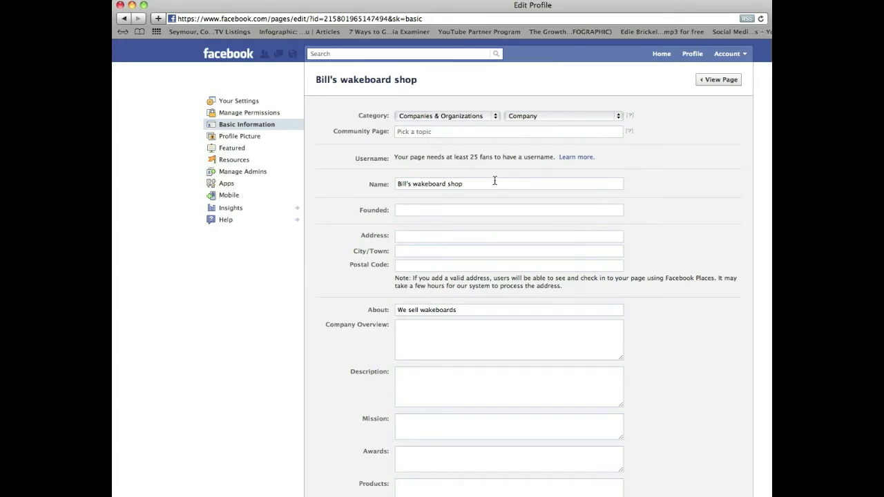
mouse_move(512, 221)
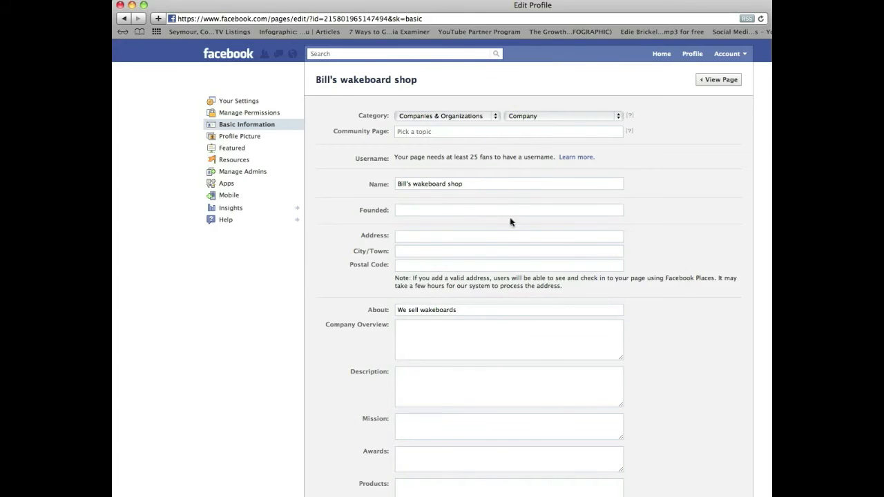
scroll("down", 3)
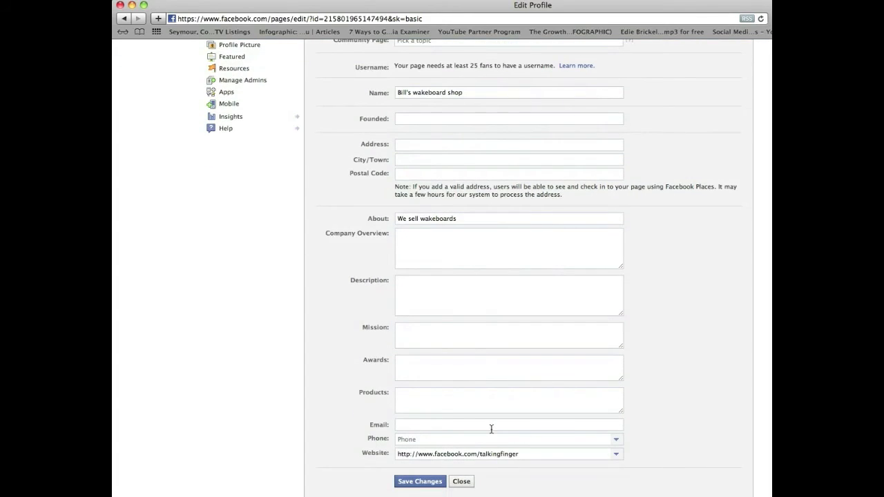
mouse_move(522, 460)
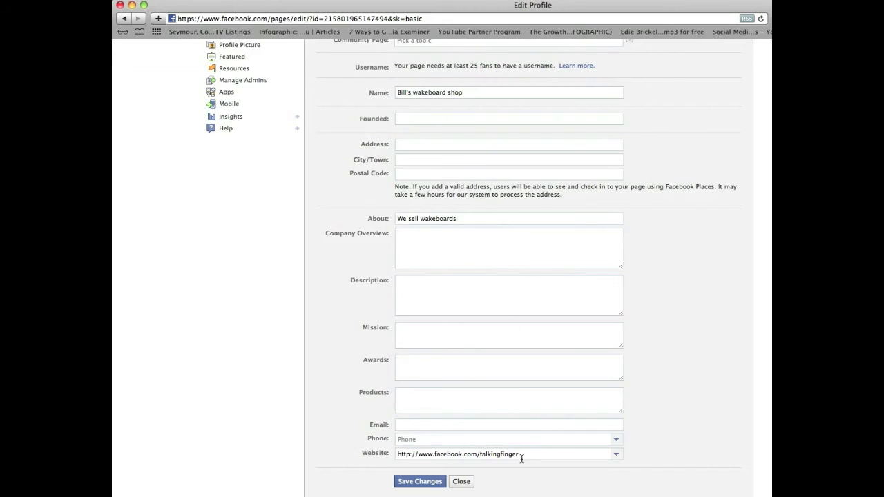
left_click(484, 454)
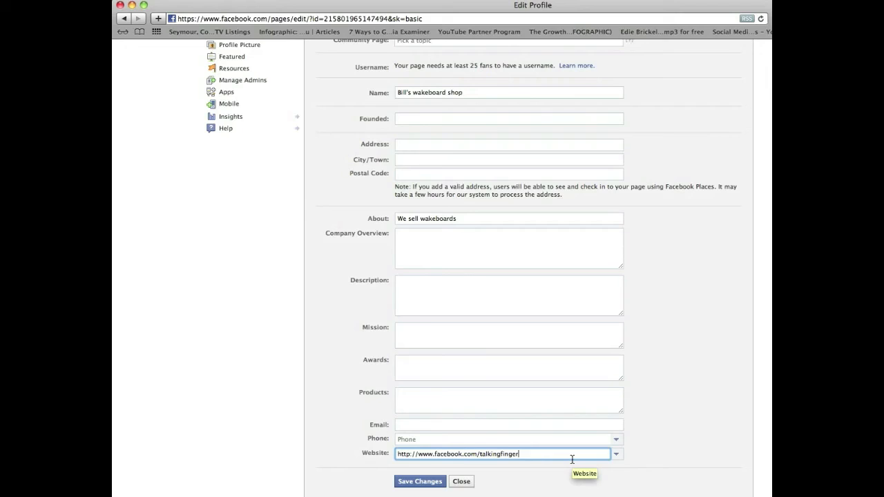
mouse_move(498, 457)
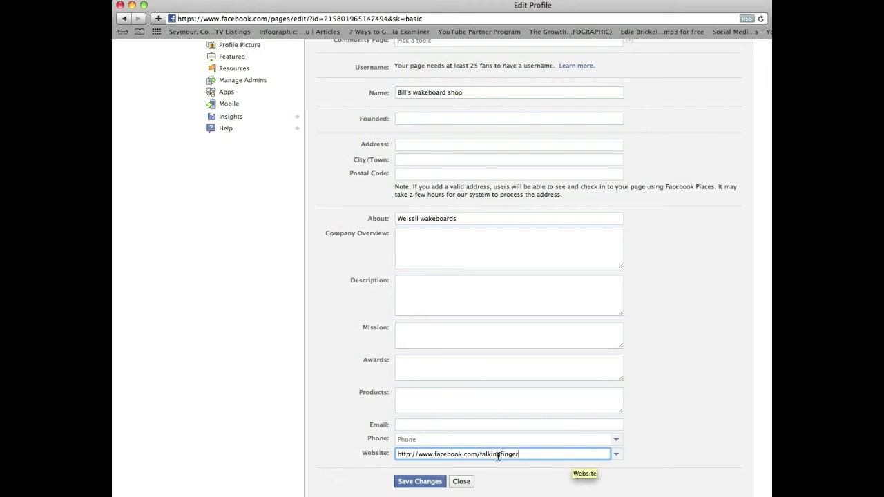
mouse_move(526, 491)
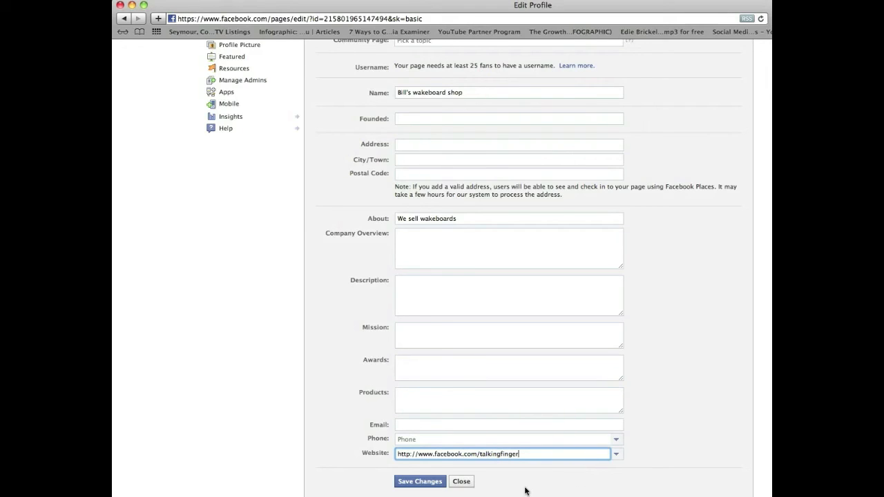
type(",")
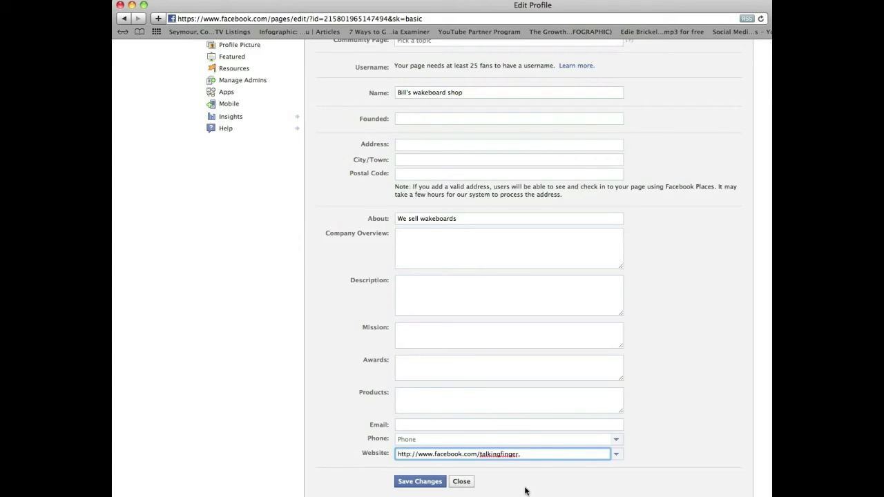
type(", http://")
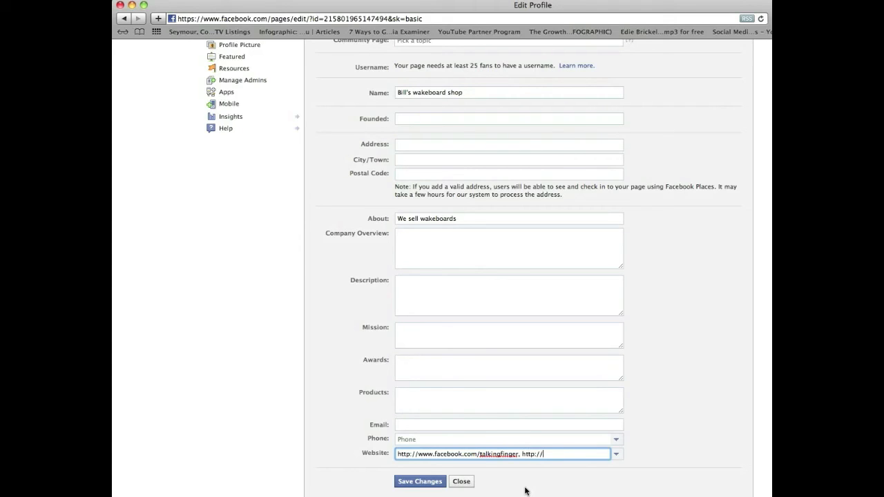
type("www")
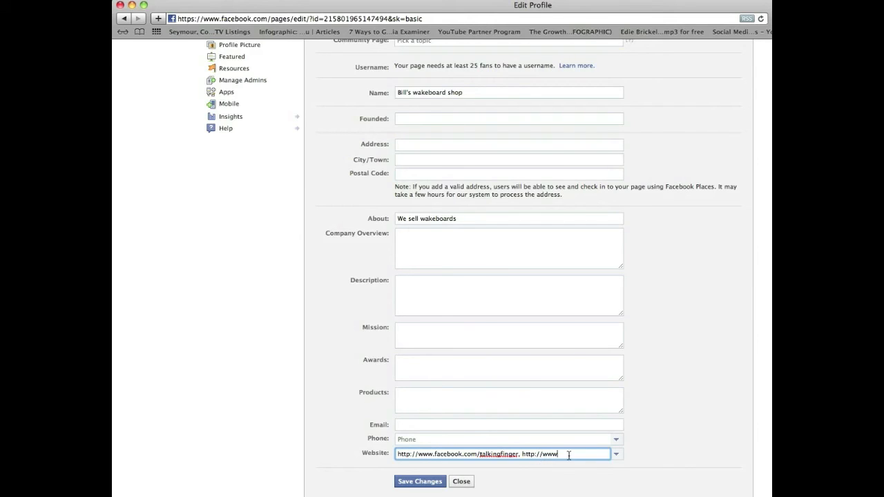
mouse_move(546, 455)
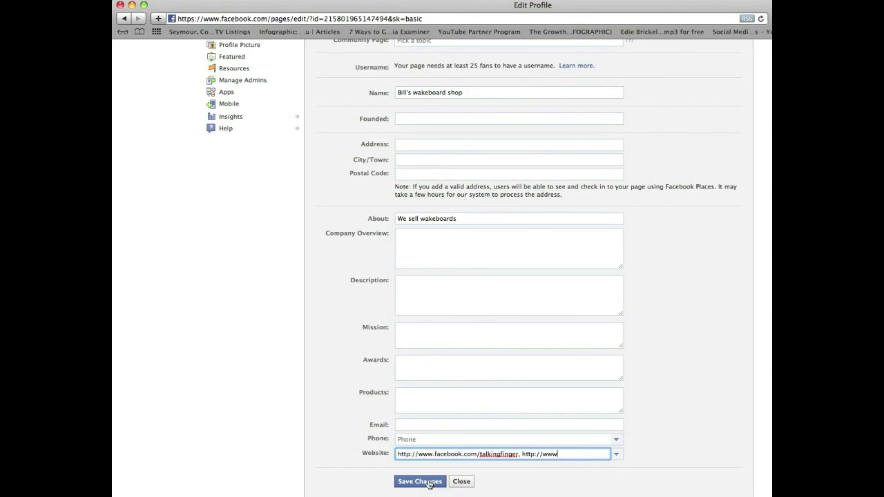
left_click(420, 482)
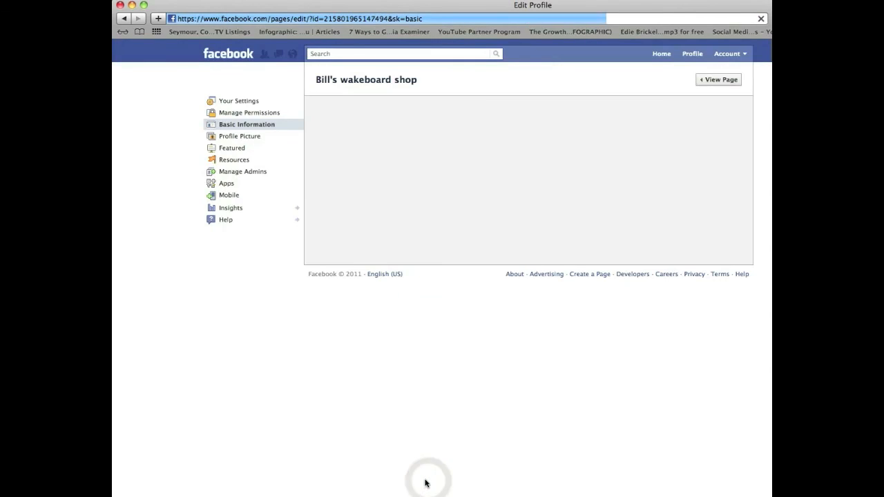
left_click(247, 124)
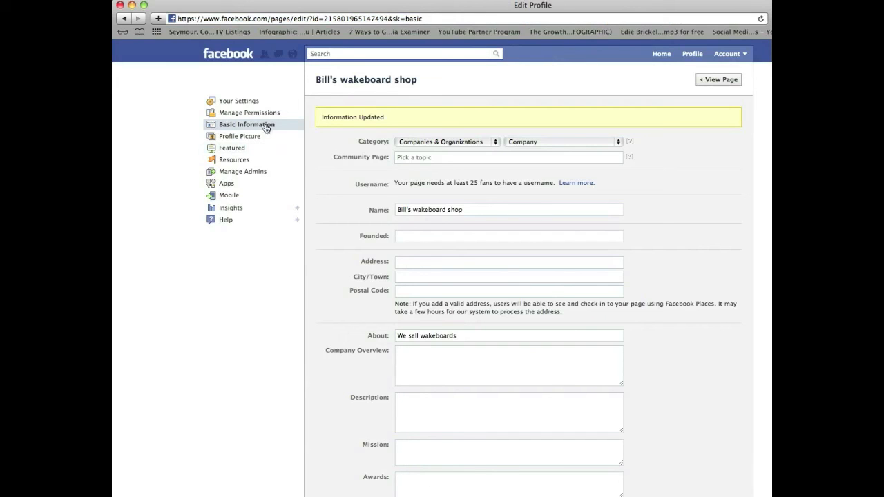
Open Your Settings, then Manage Permissions for the shop page
left_click(239, 101)
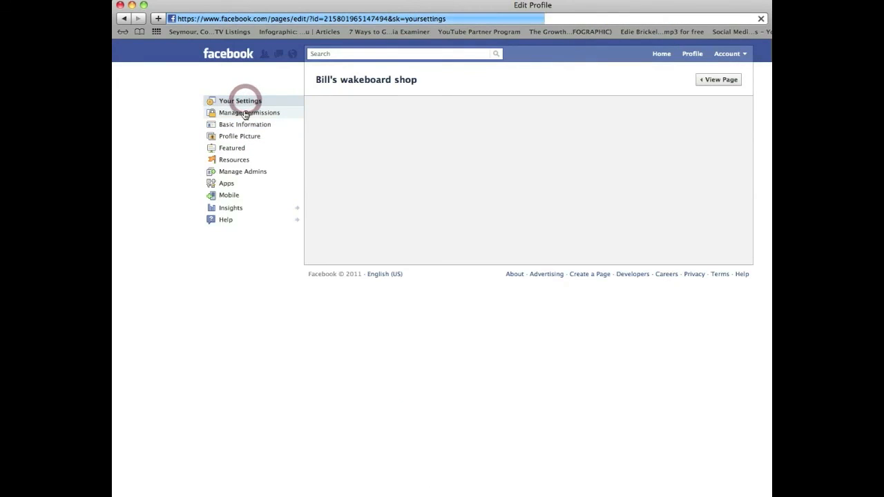
left_click(250, 112)
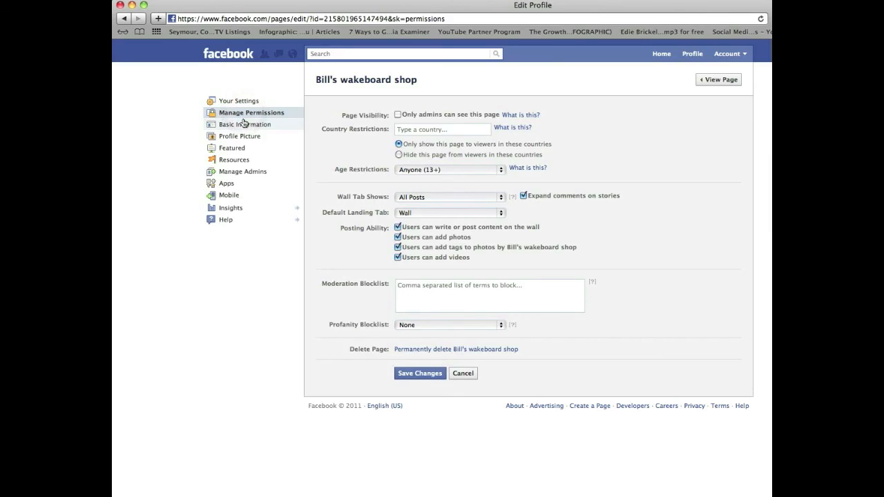
mouse_move(357, 94)
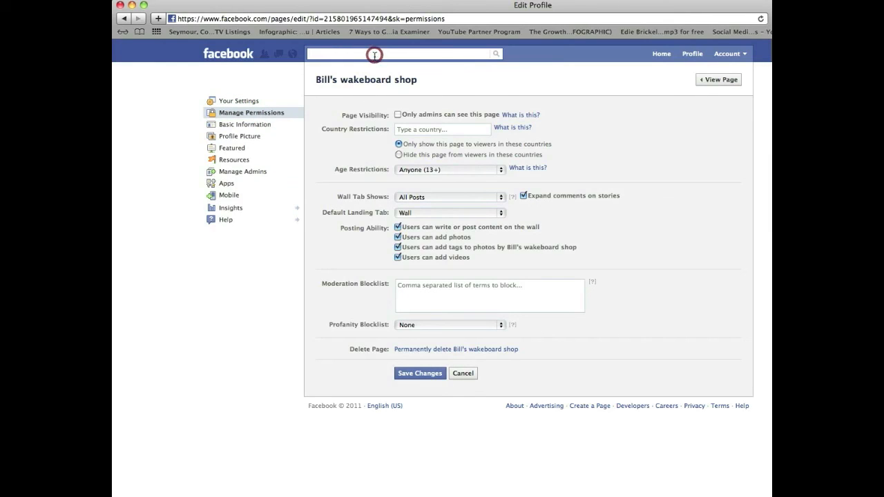
Search 'talking', open the Talking Finger page and scroll through its wall
type("talking")
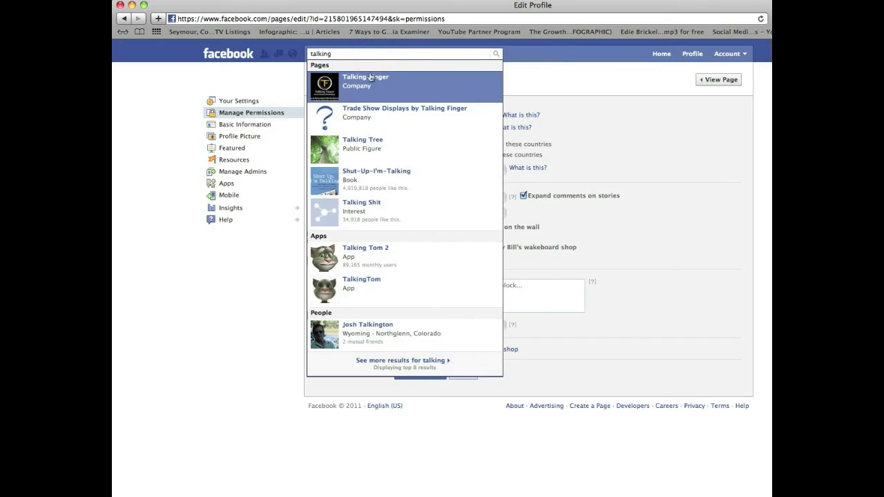
left_click(366, 81)
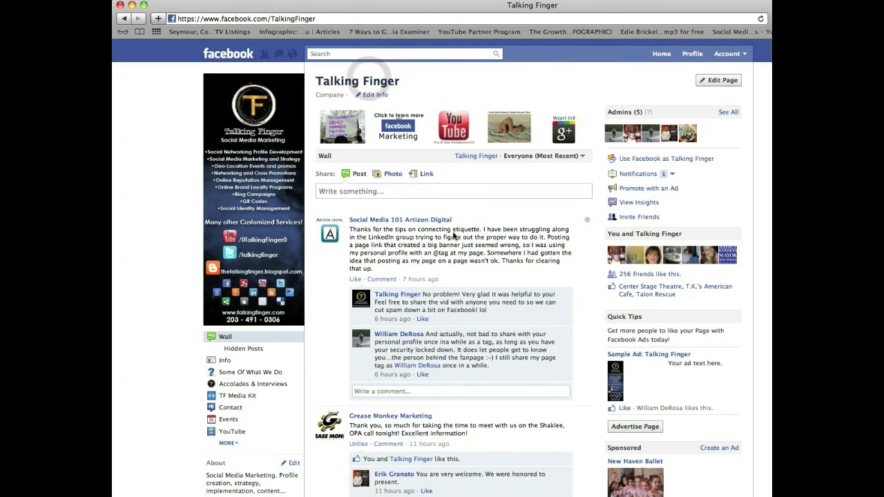
scroll("down", 3)
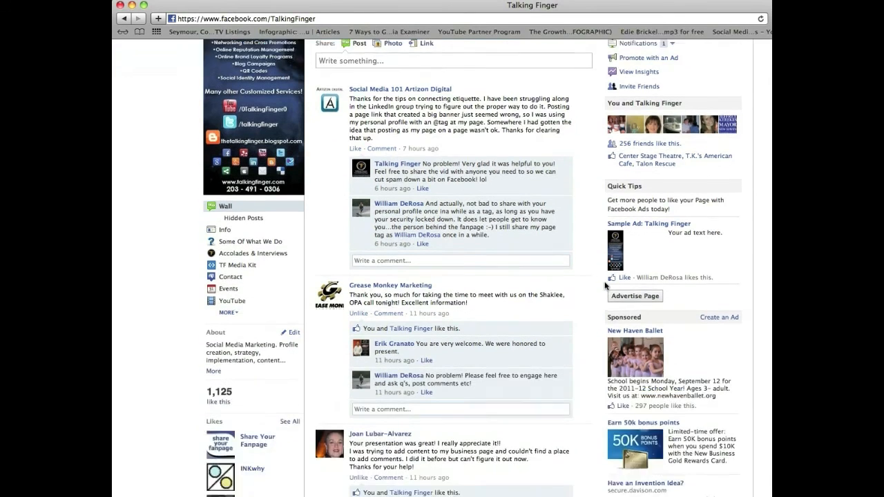
scroll("down", 3)
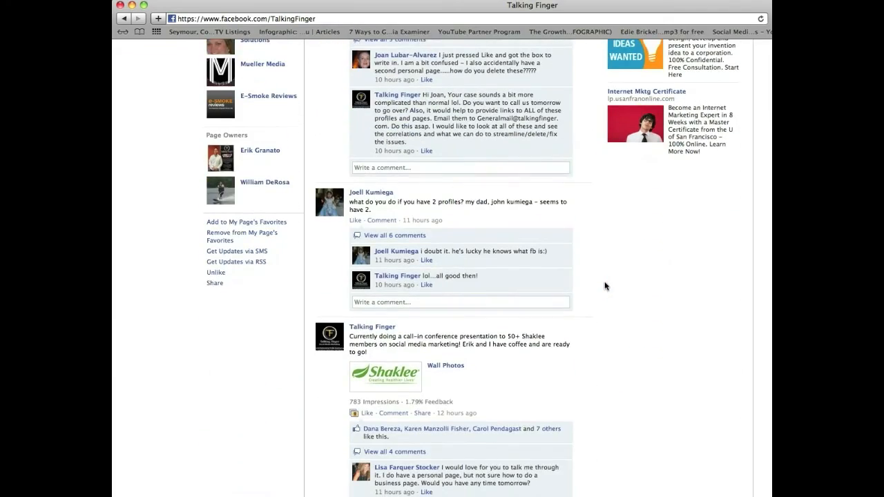
scroll("up", 3)
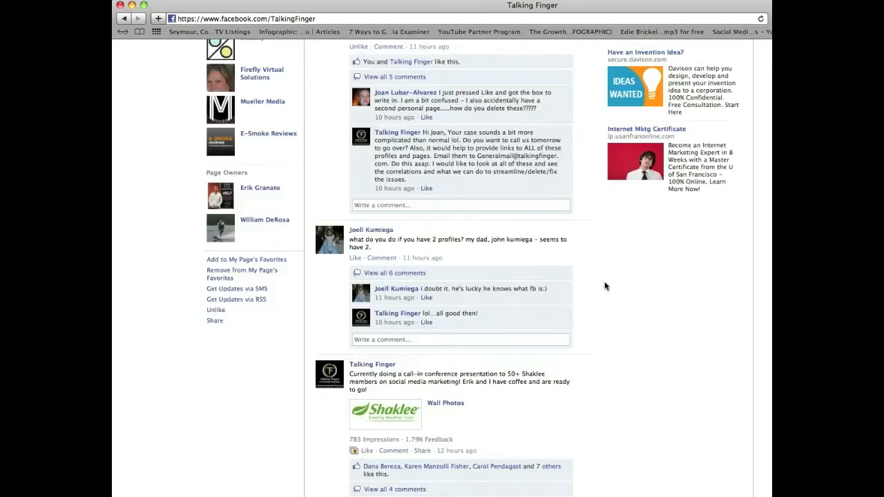